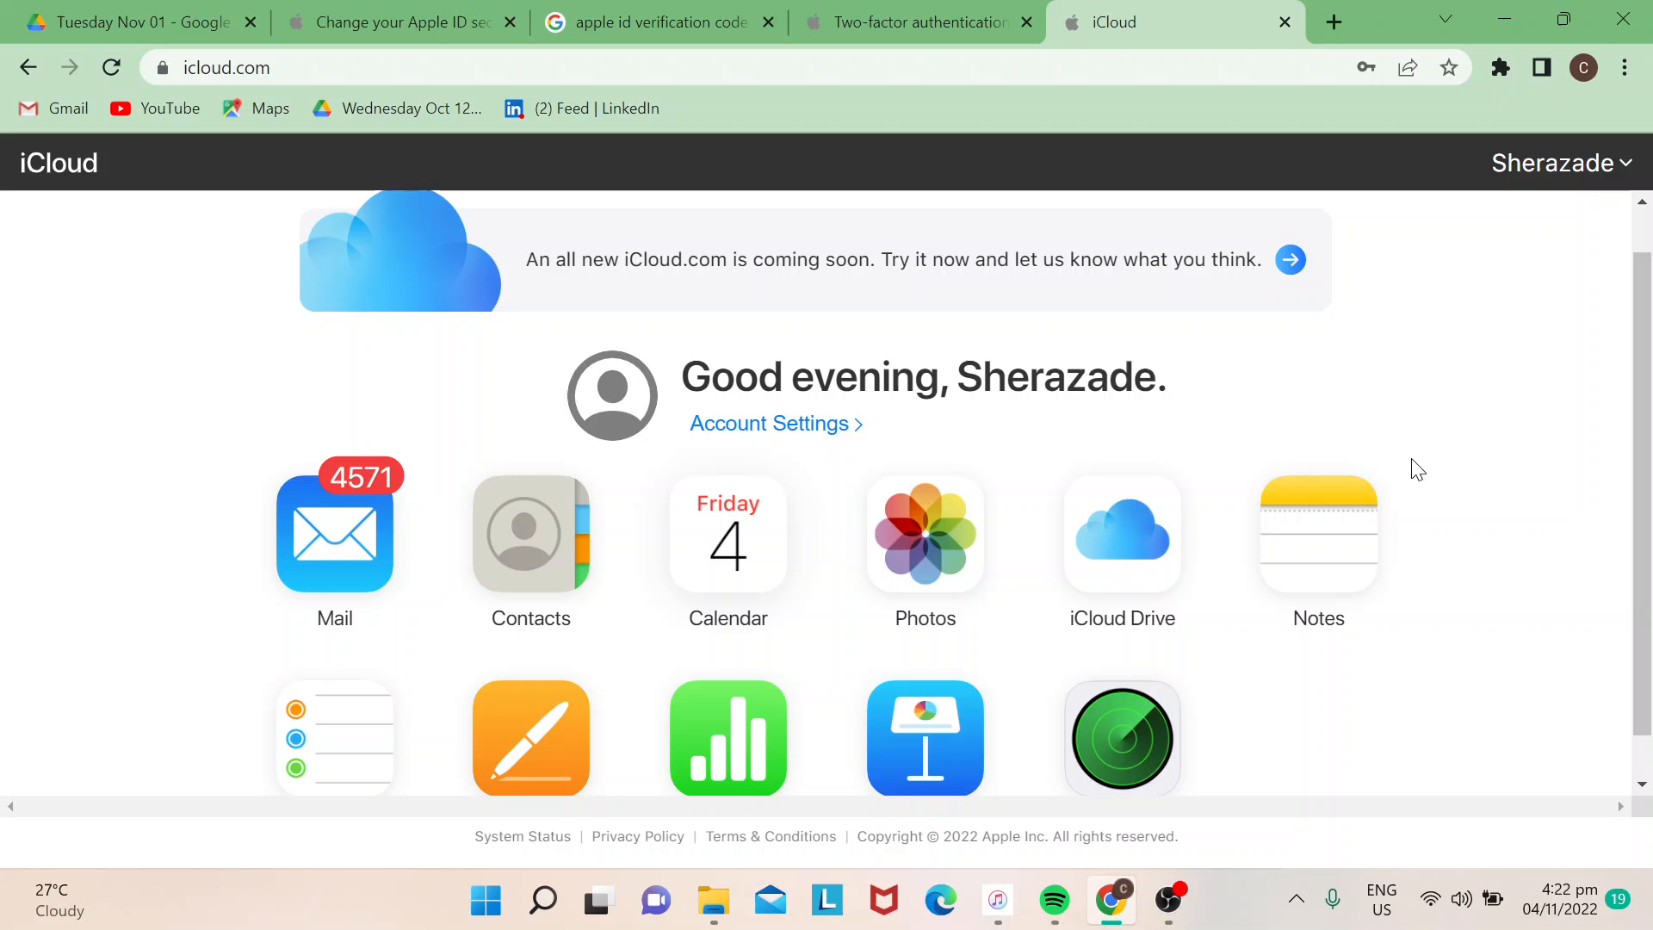
mouse_move(1339, 310)
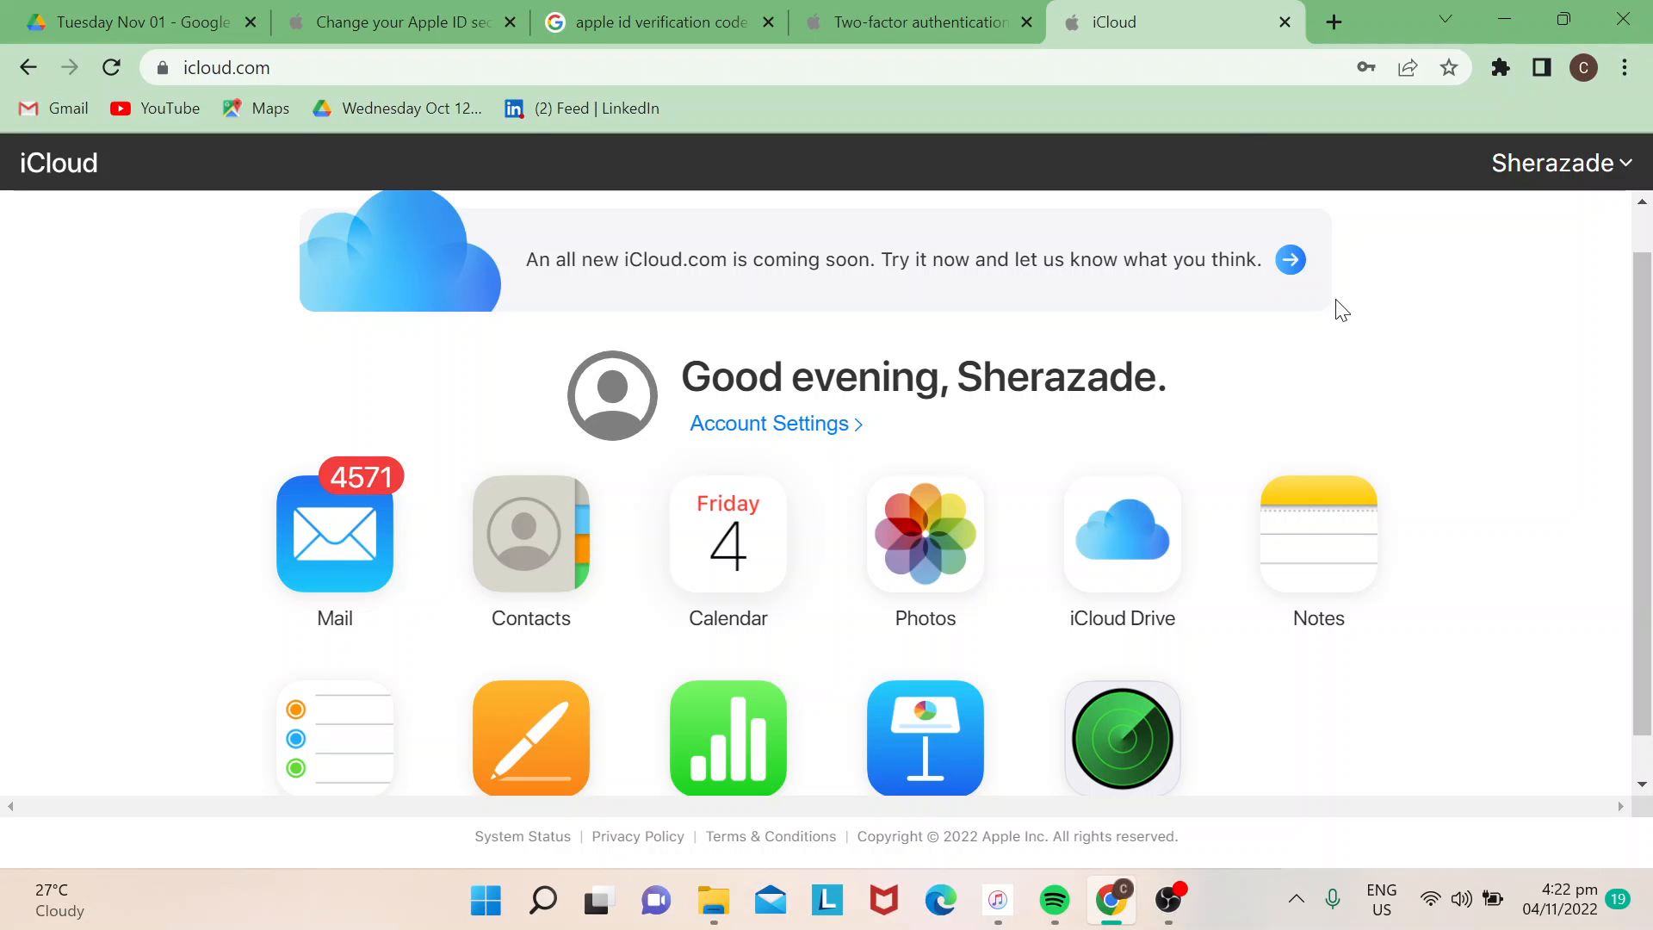
mouse_move(392, 31)
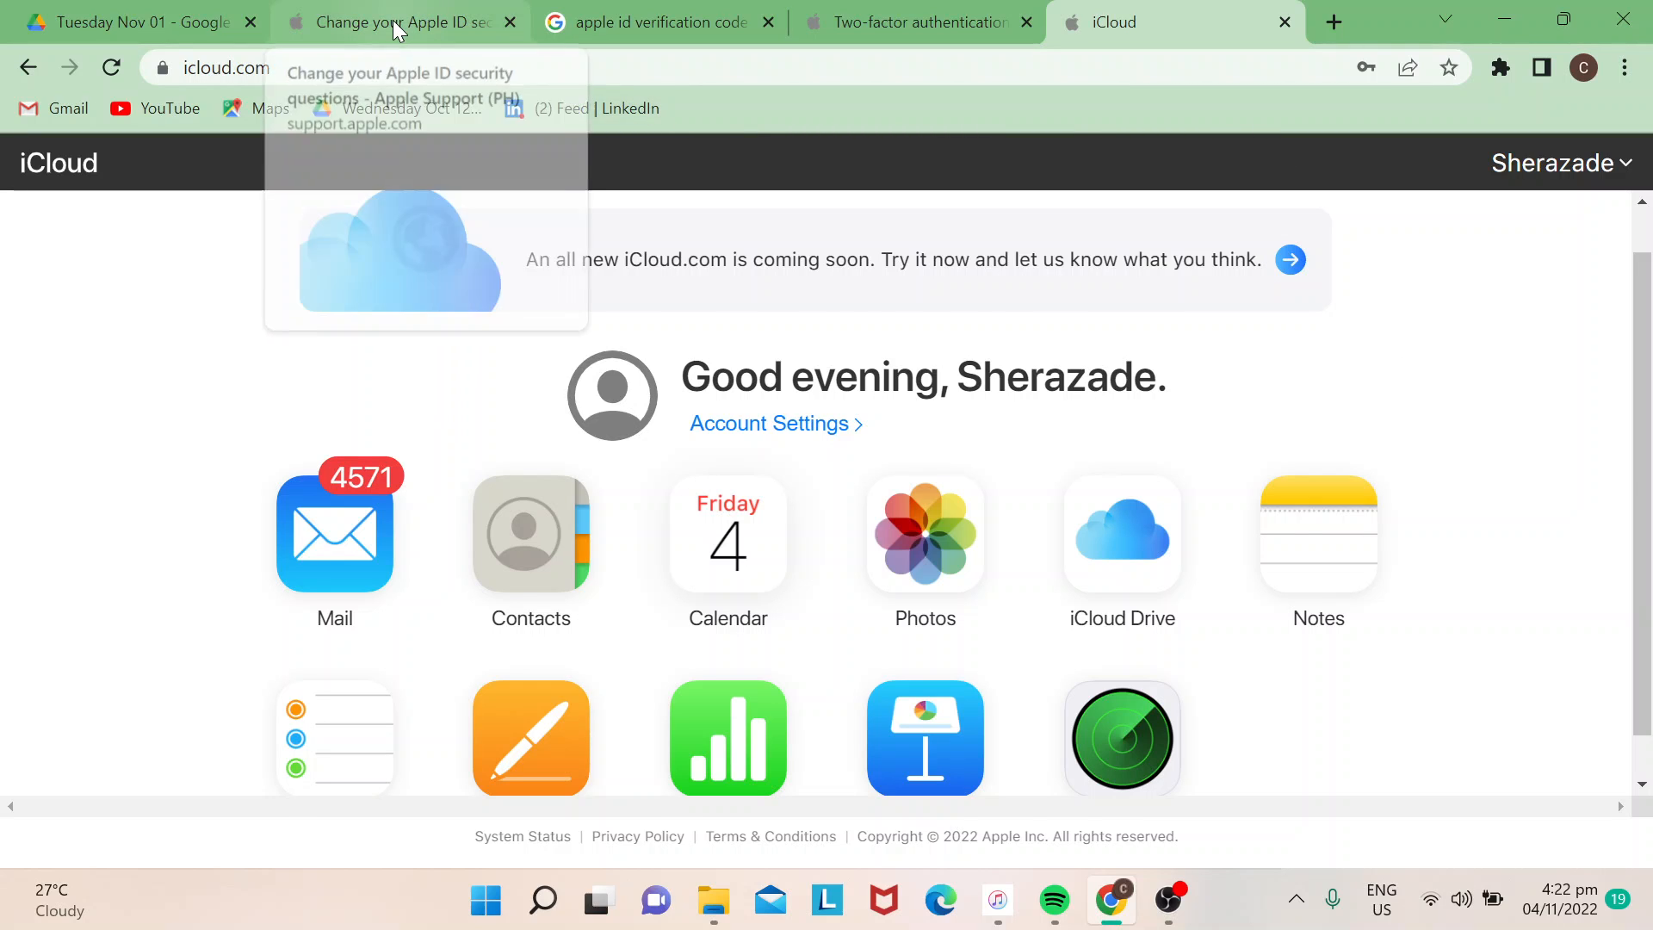
Scroll the Apple Support guide to its five numbered steps and follow the appleid.apple.com link
click(400, 23)
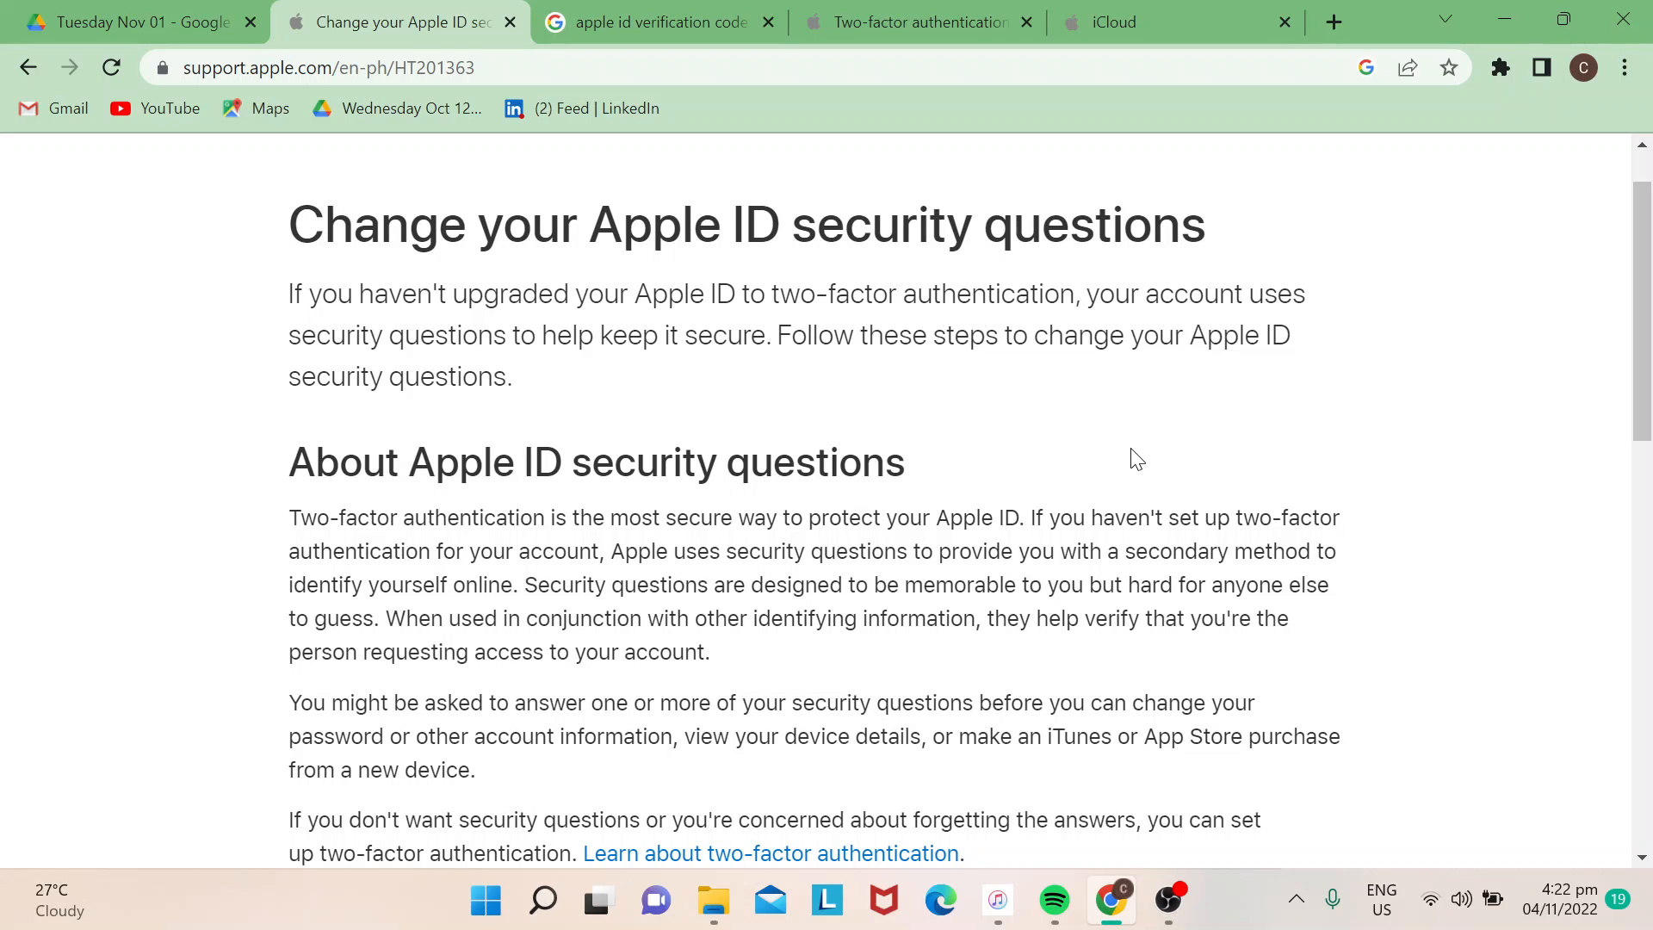
scroll(down, 3)
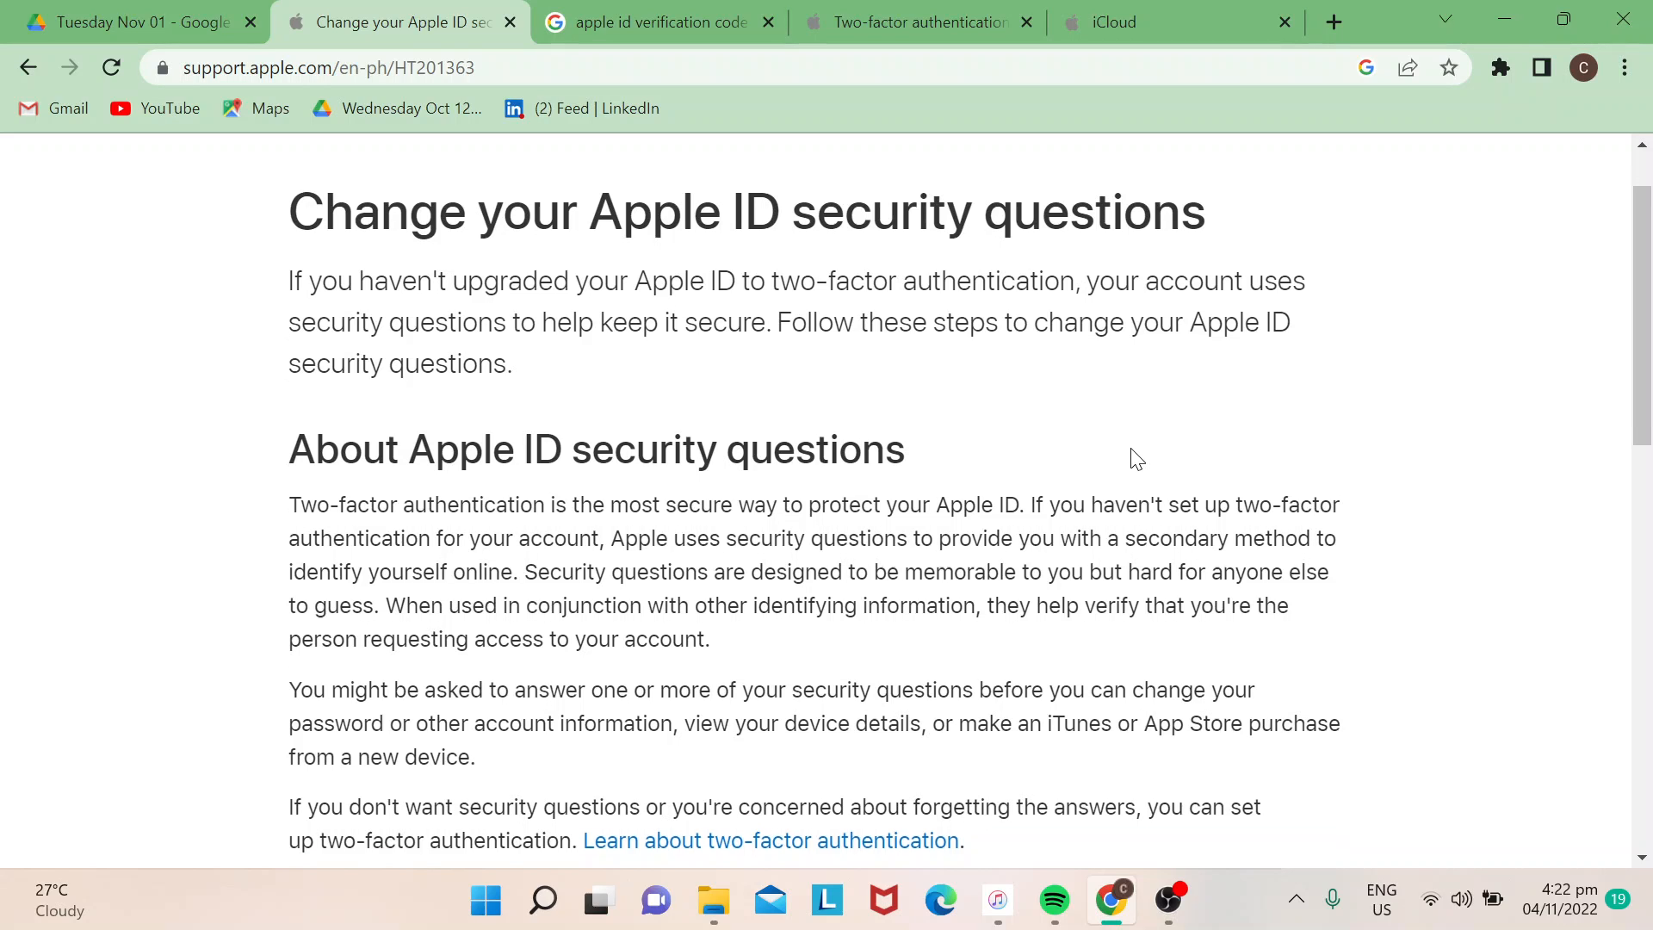
scroll(down, 3)
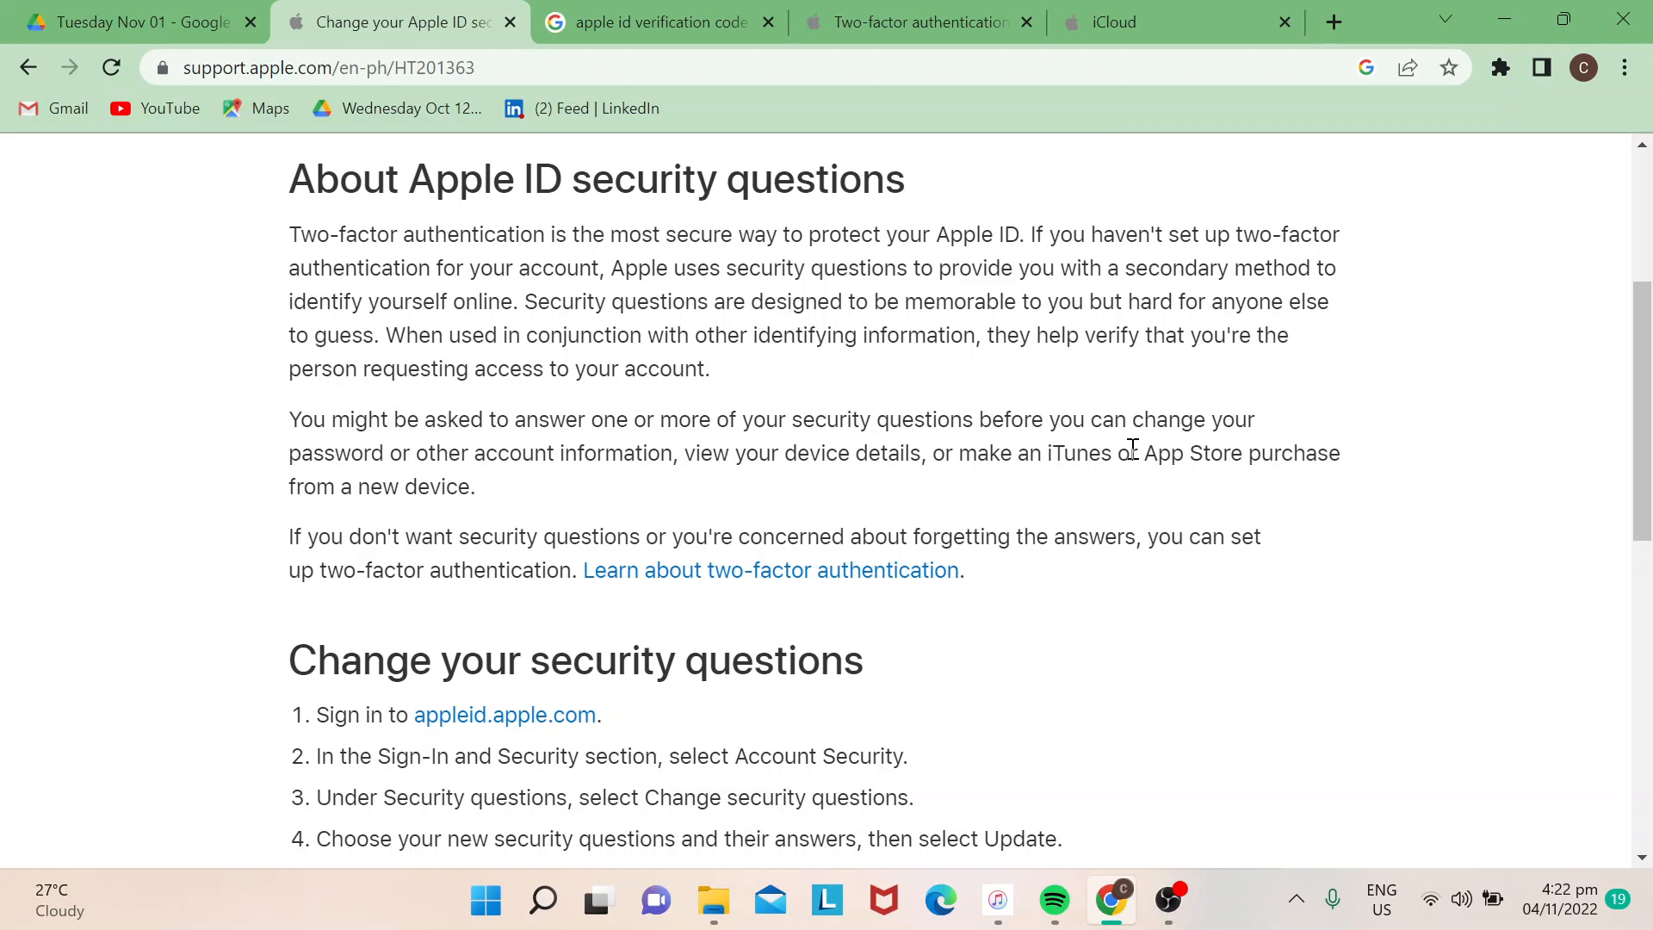
mouse_move(1154, 22)
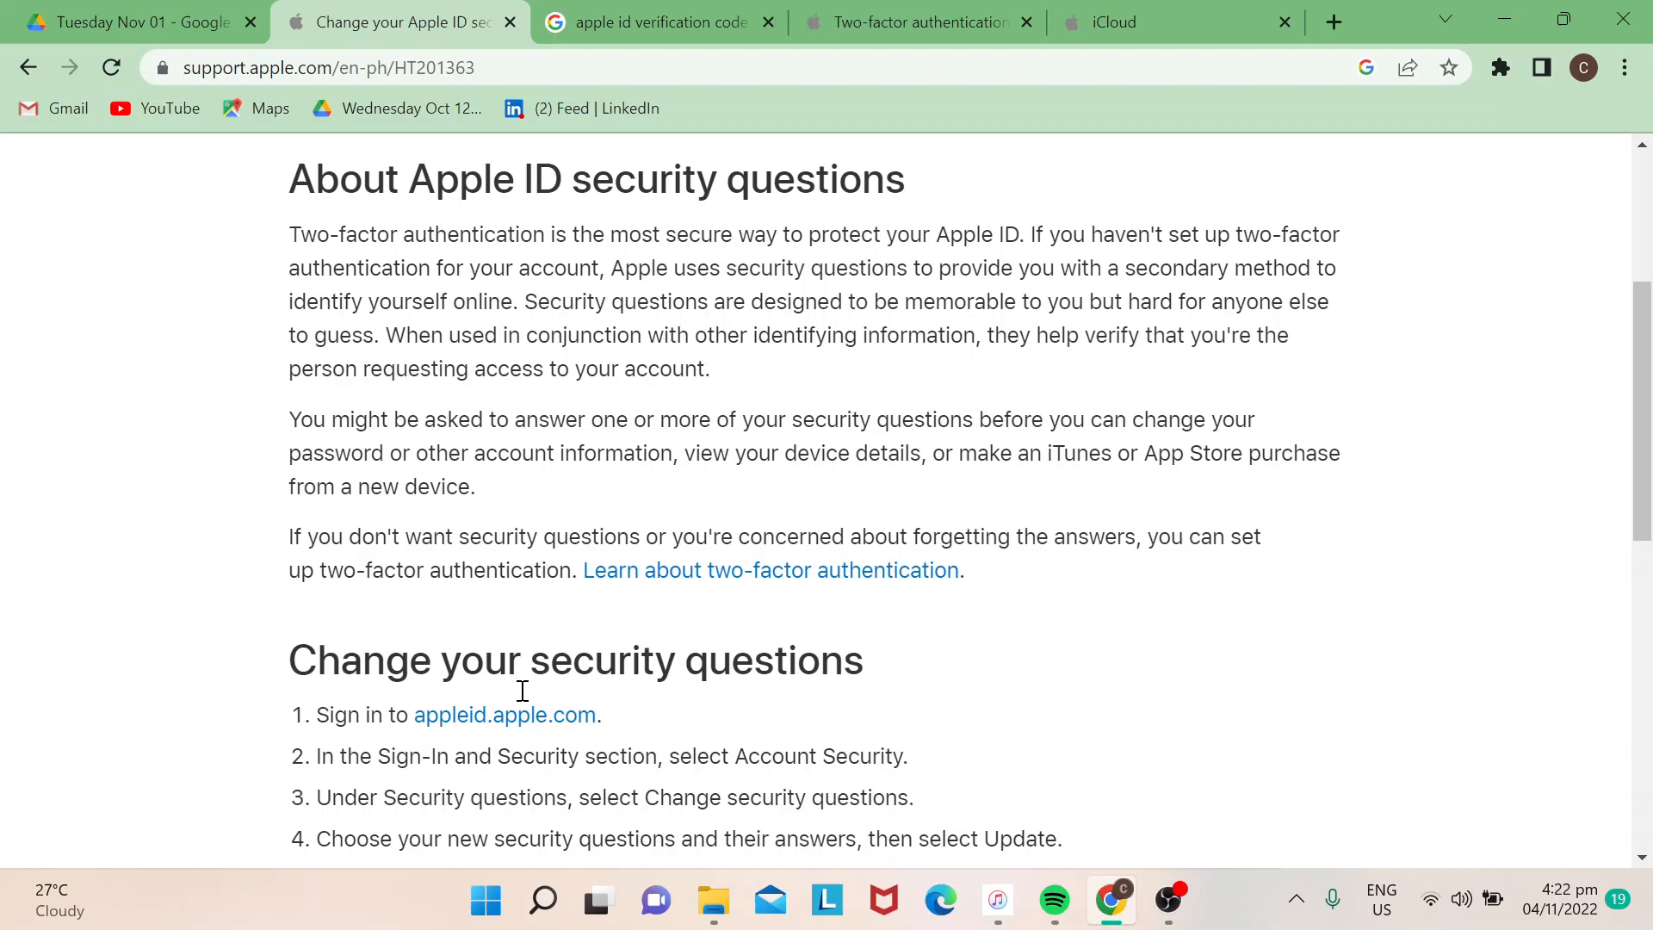
mouse_move(805, 657)
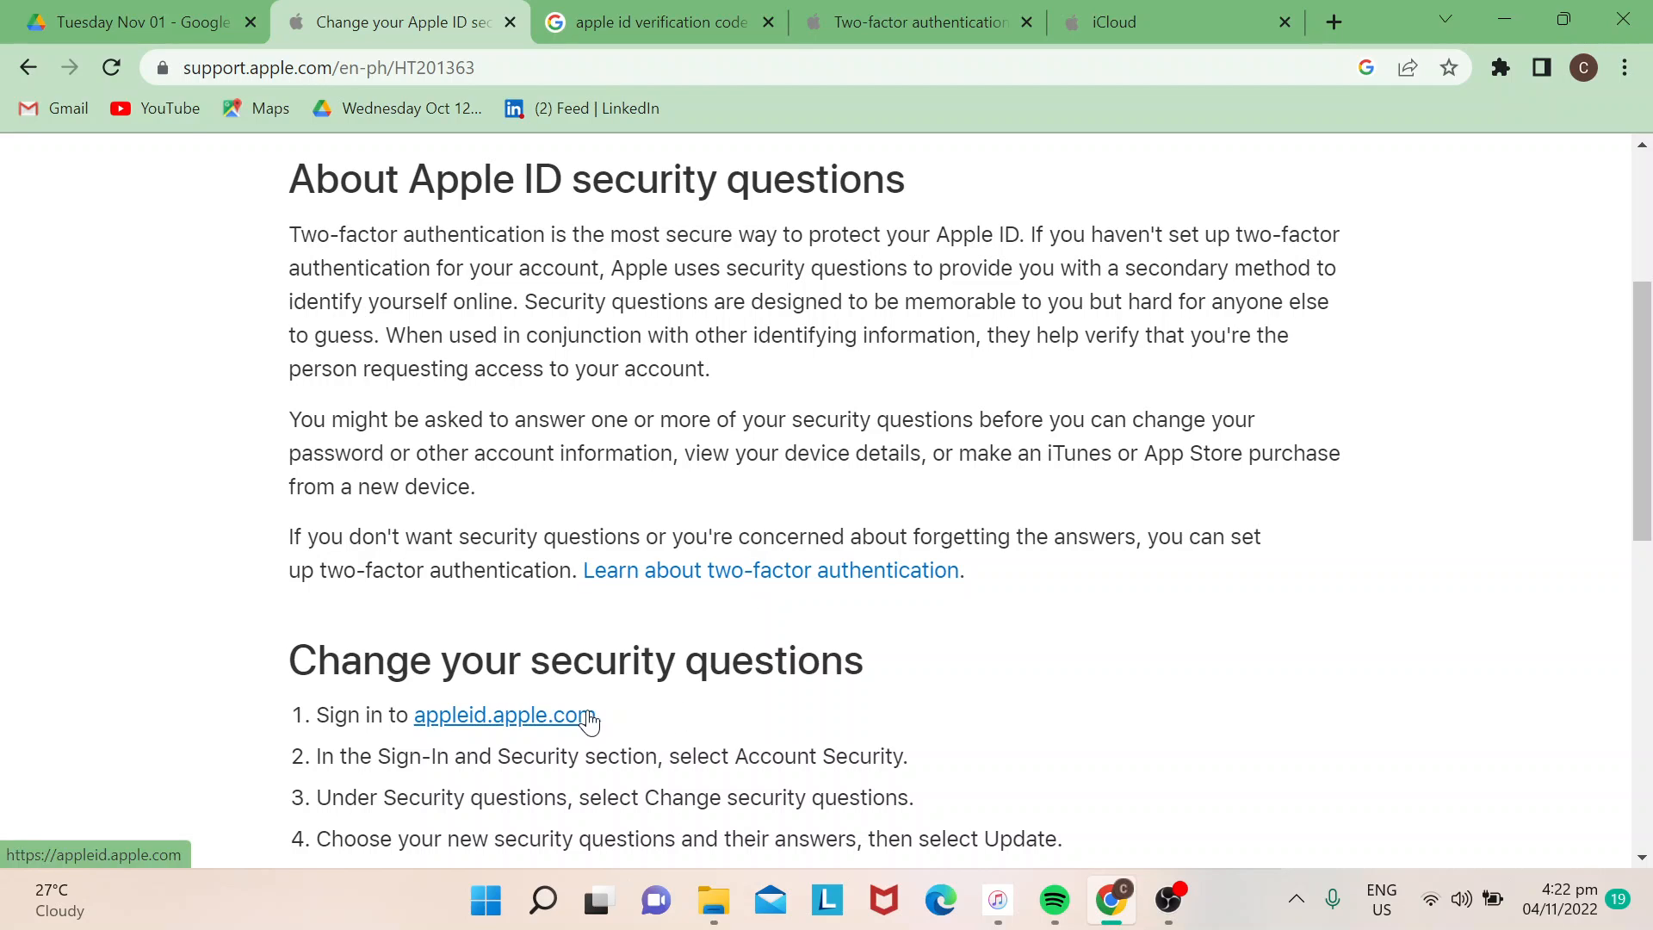
mouse_move(740, 699)
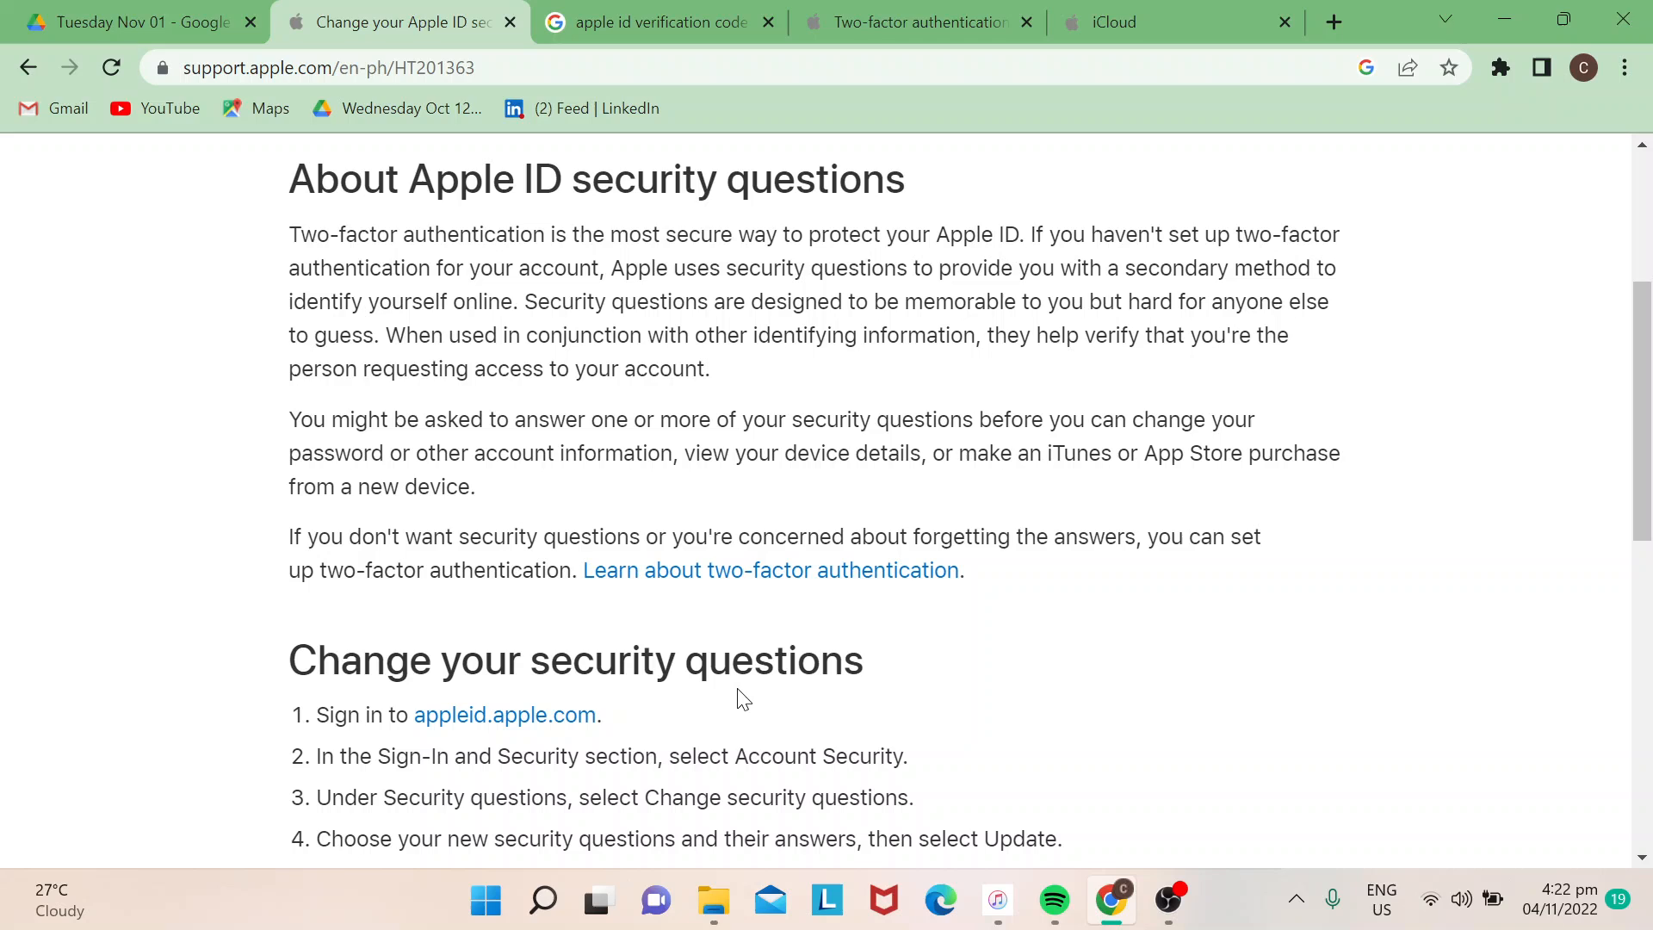
scroll(down, 3)
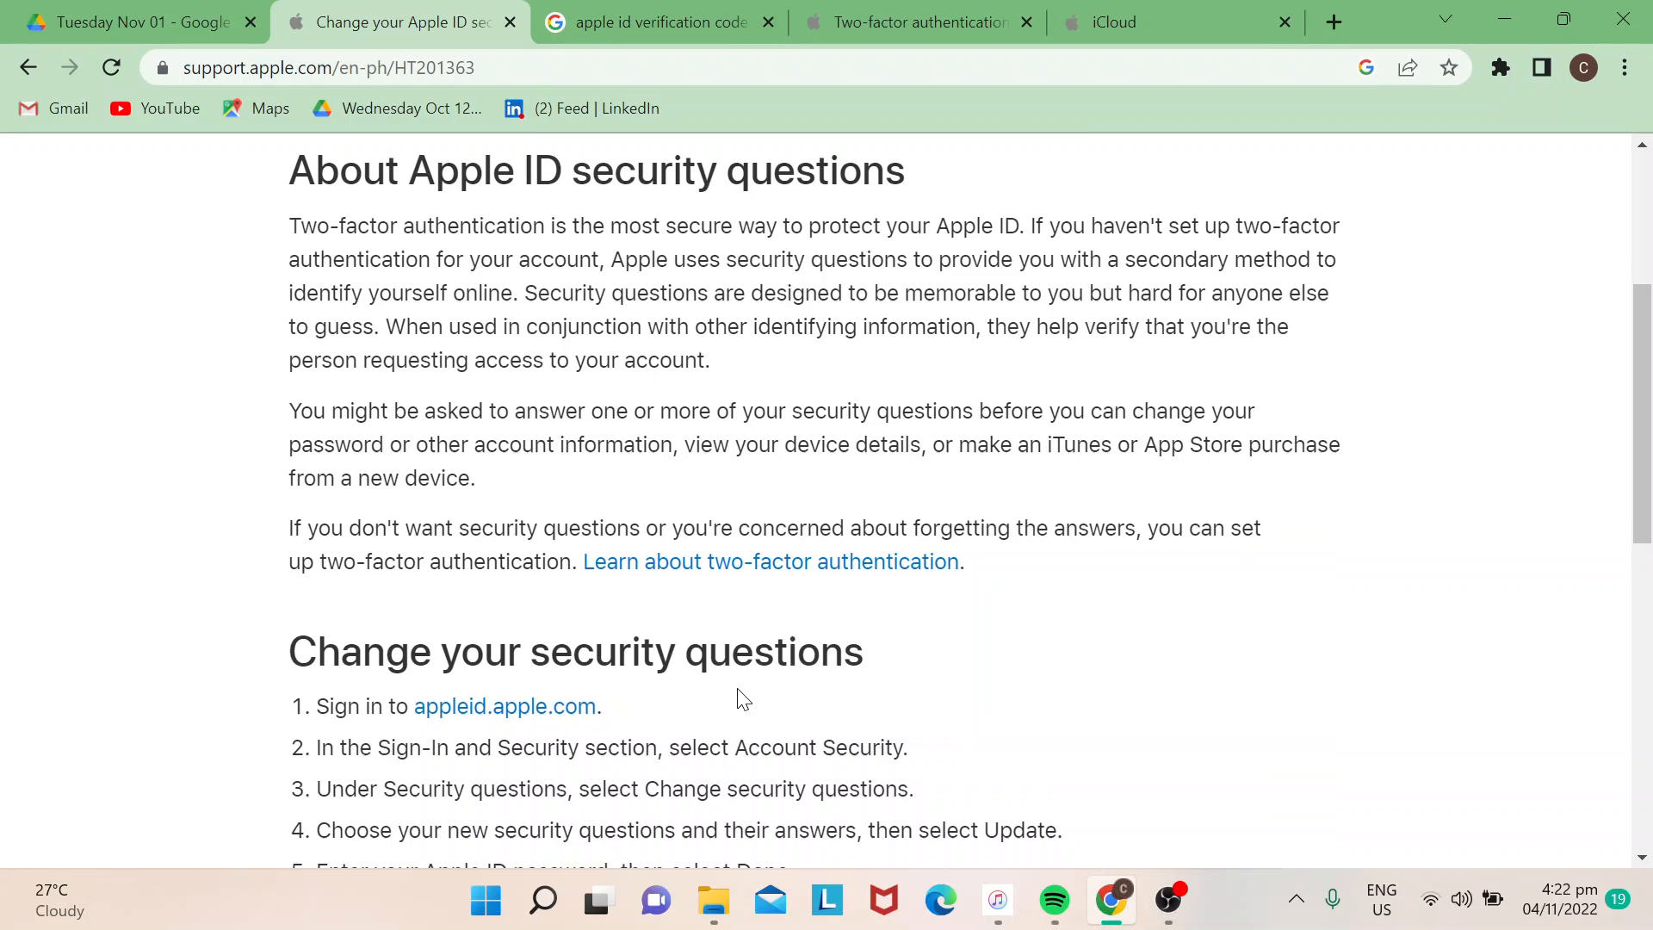
scroll(down, 3)
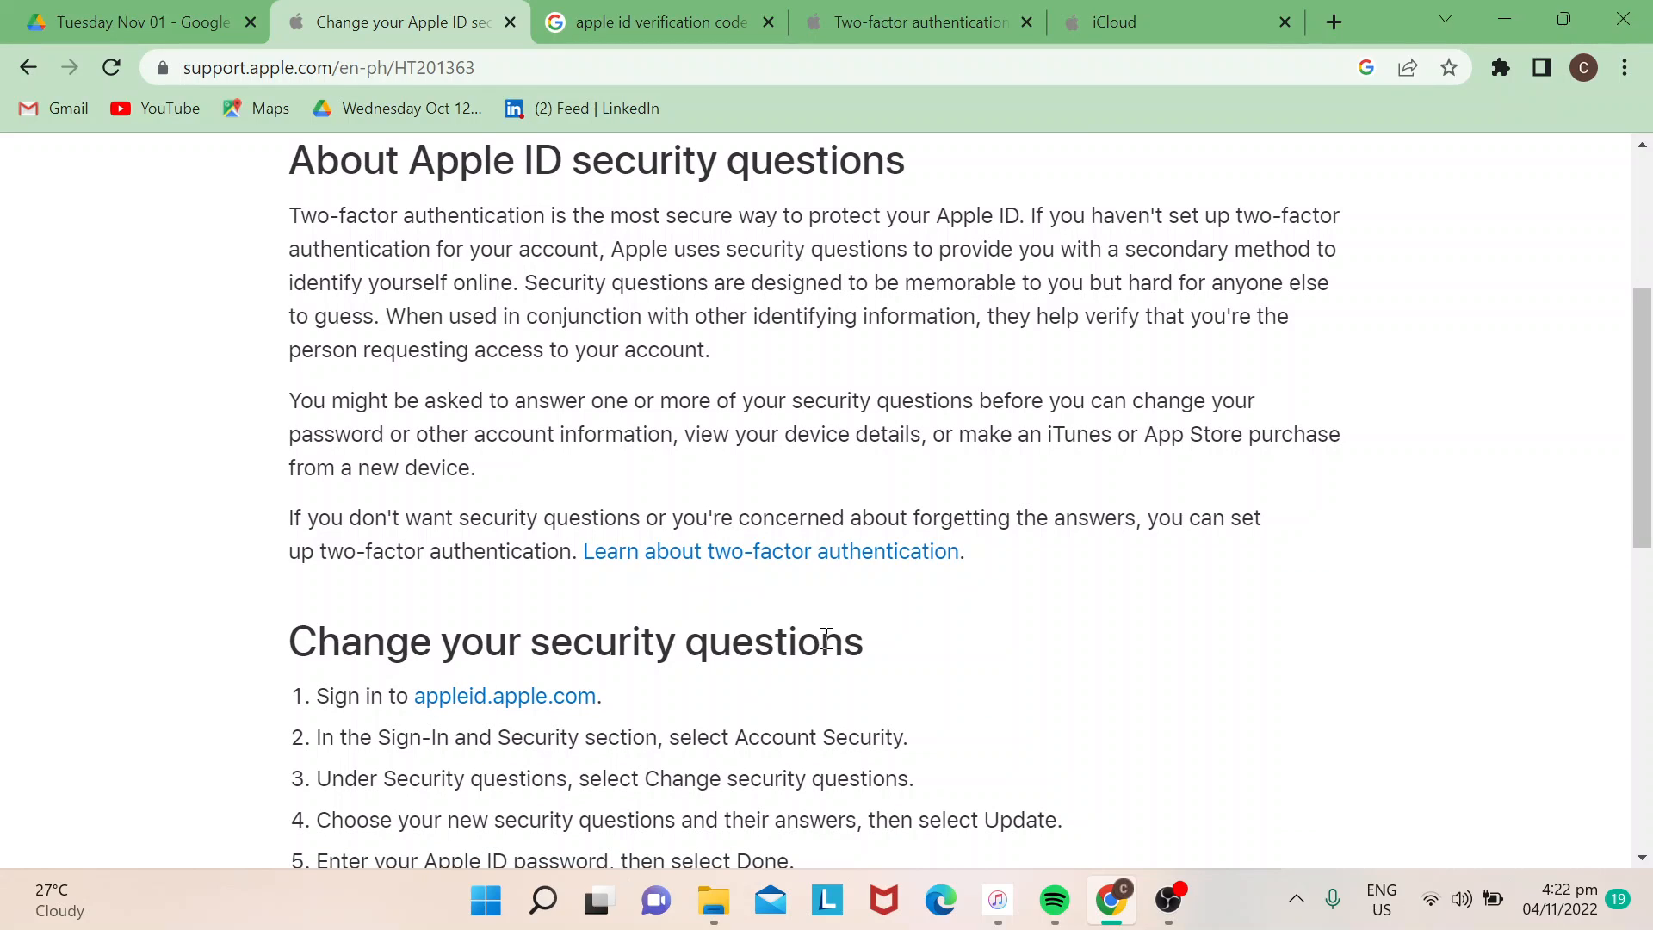
mouse_move(835, 632)
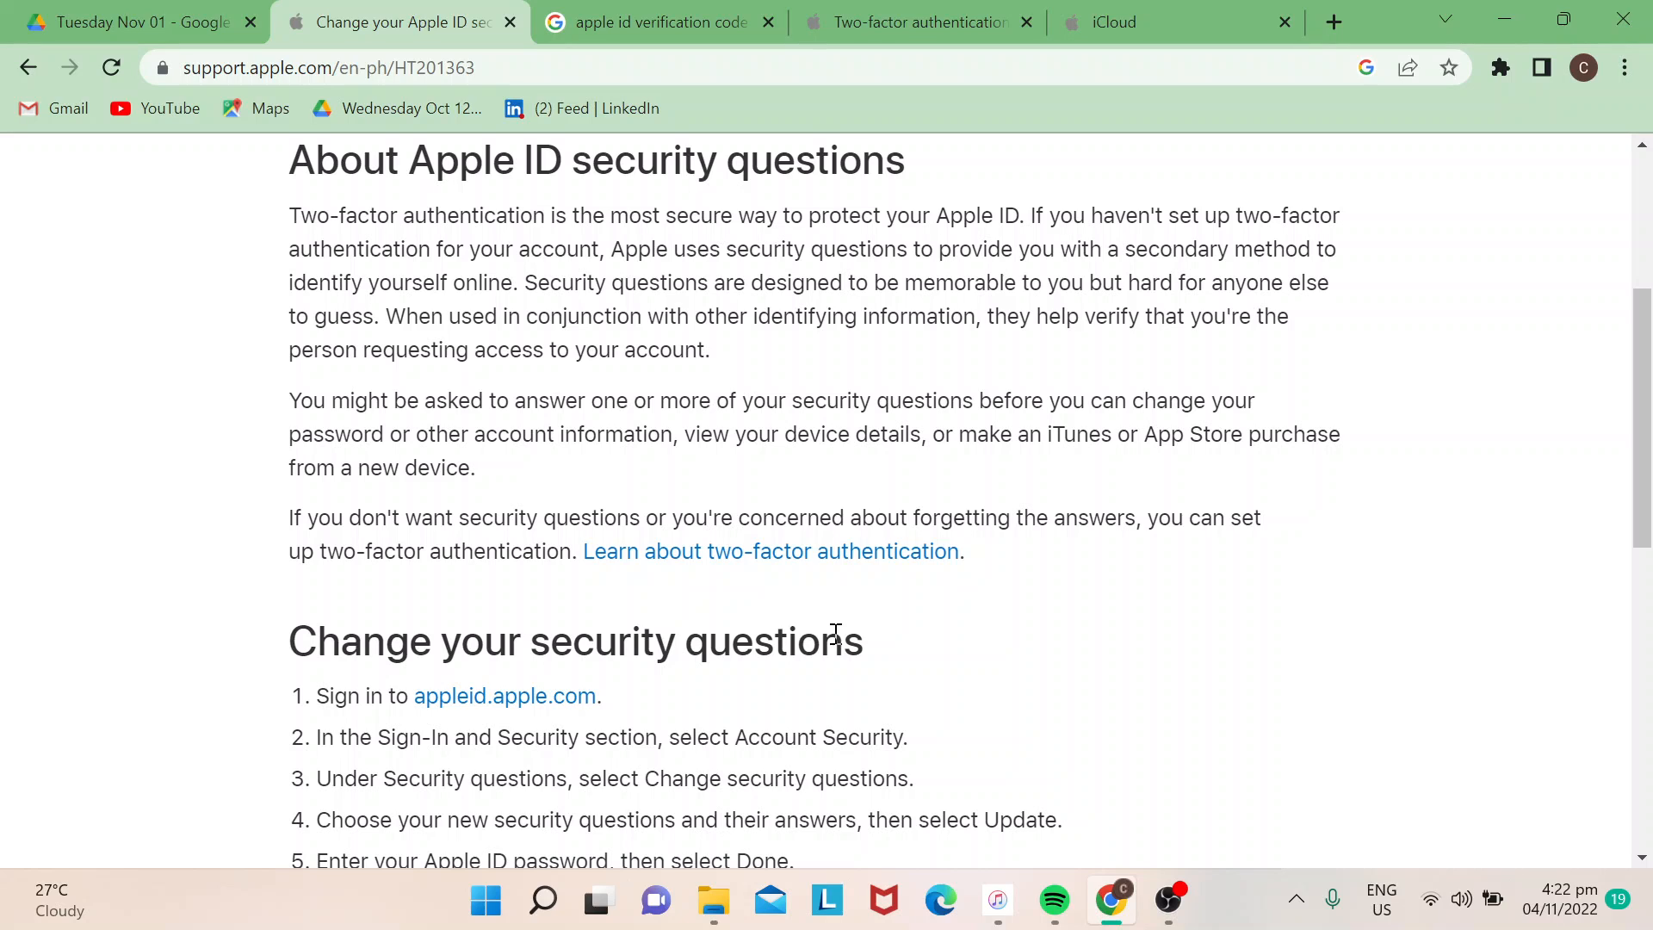
mouse_move(928, 573)
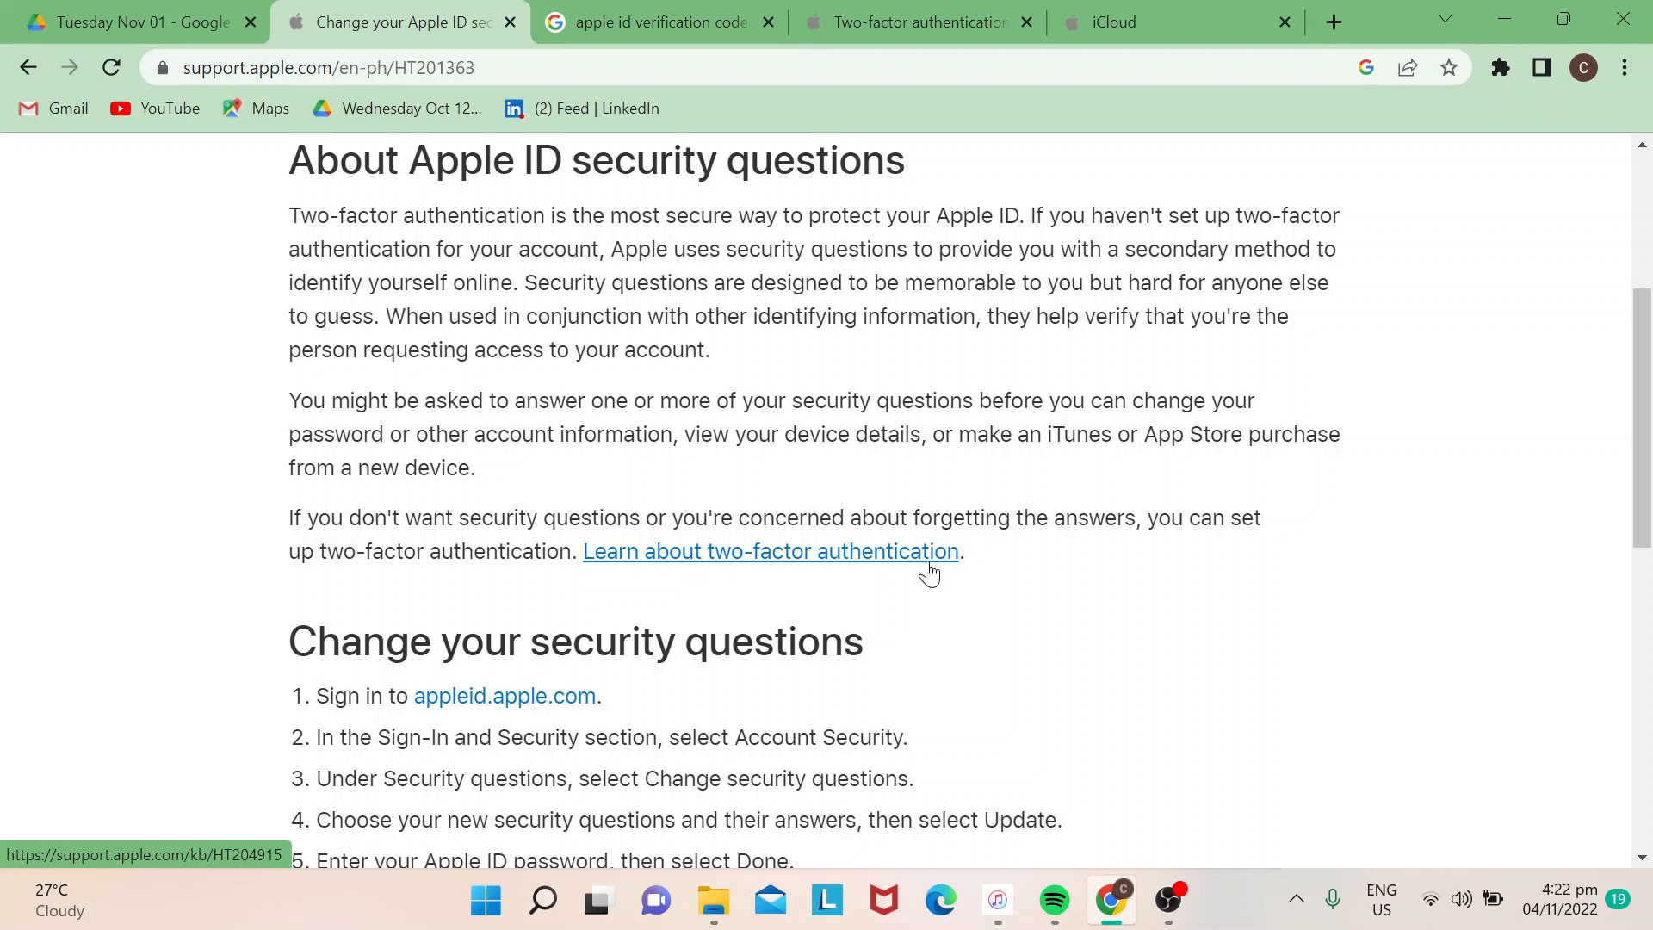
mouse_move(888, 202)
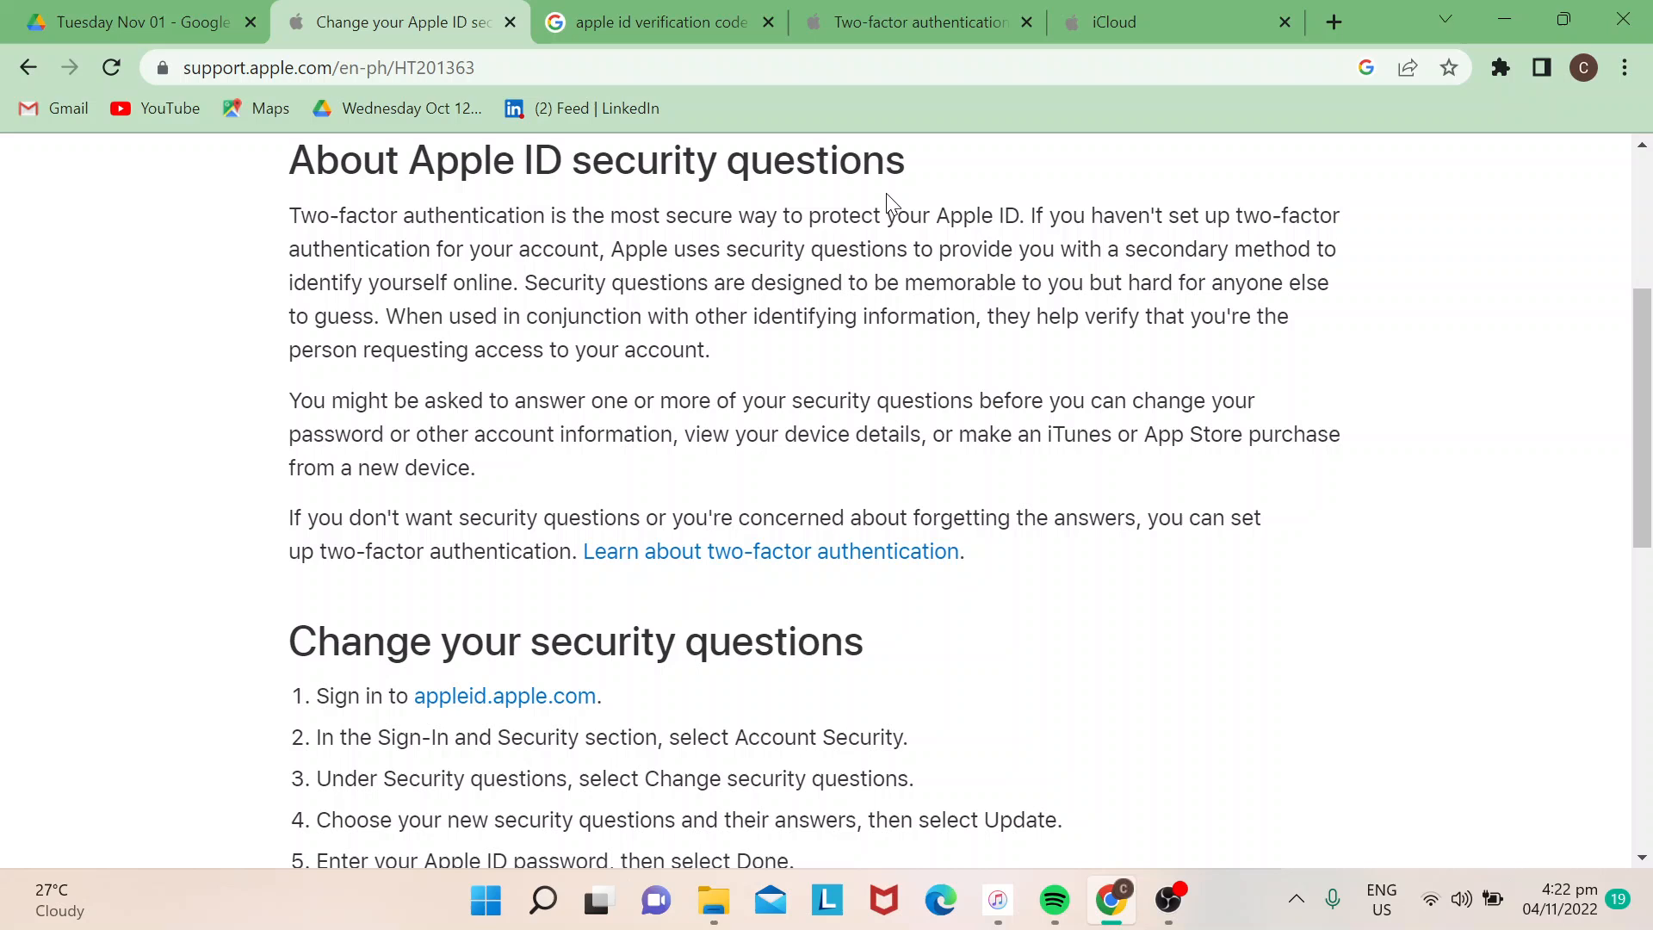
click(504, 696)
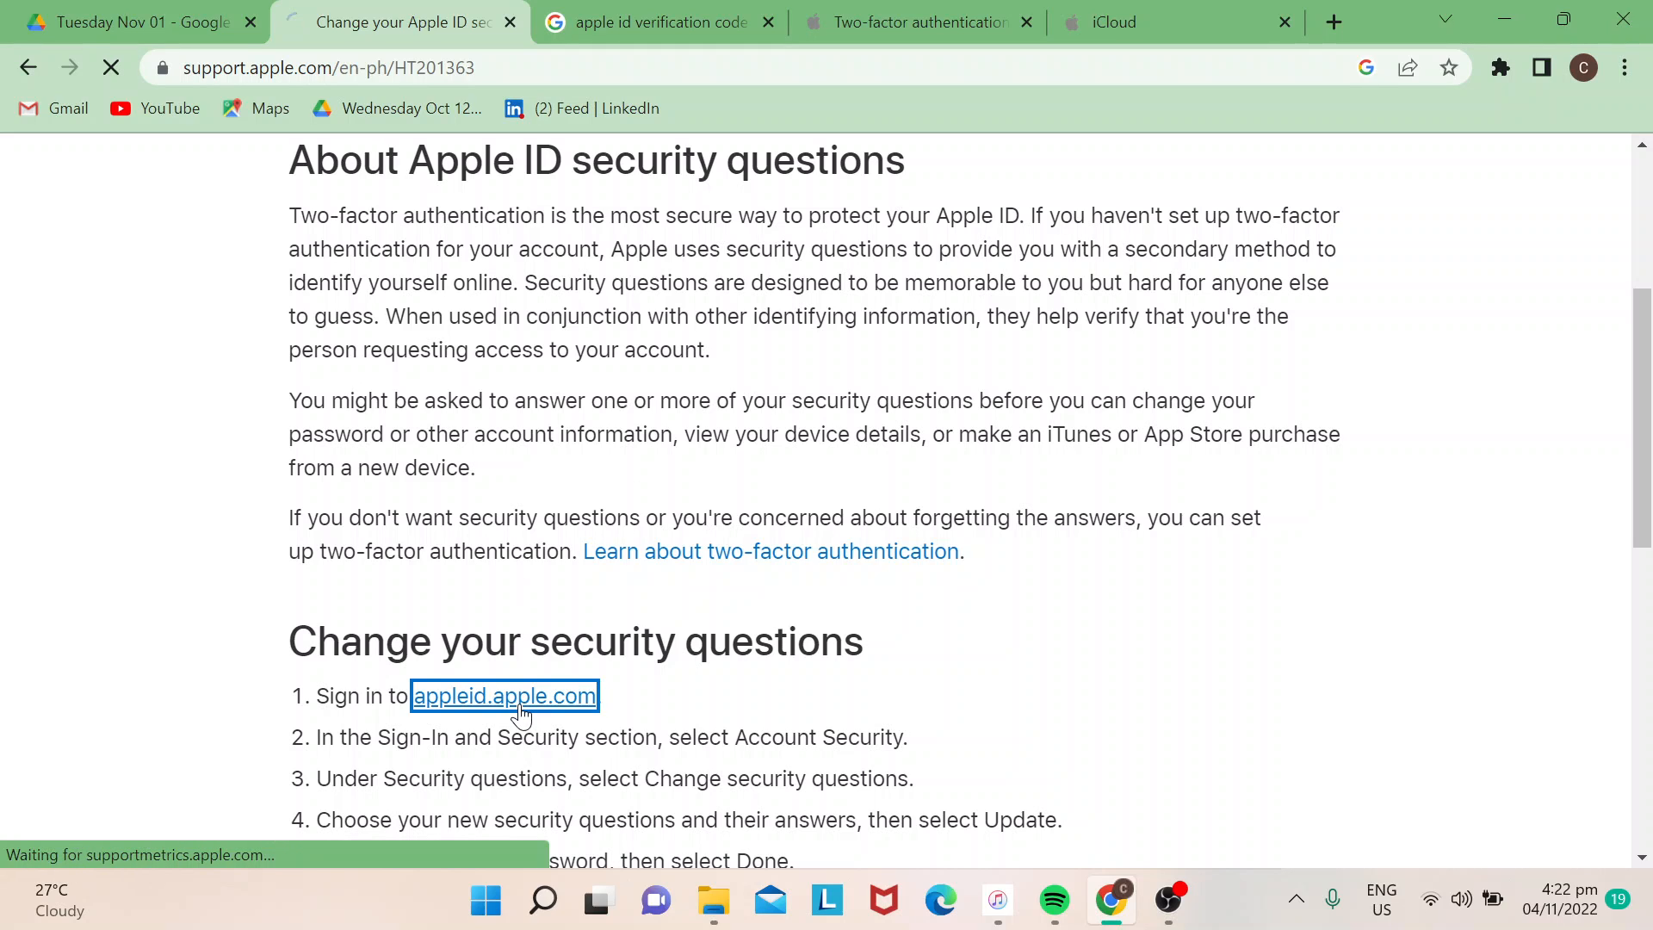
Scroll the Apple ID Sign-In and Security page down to the Account Security card
click(503, 696)
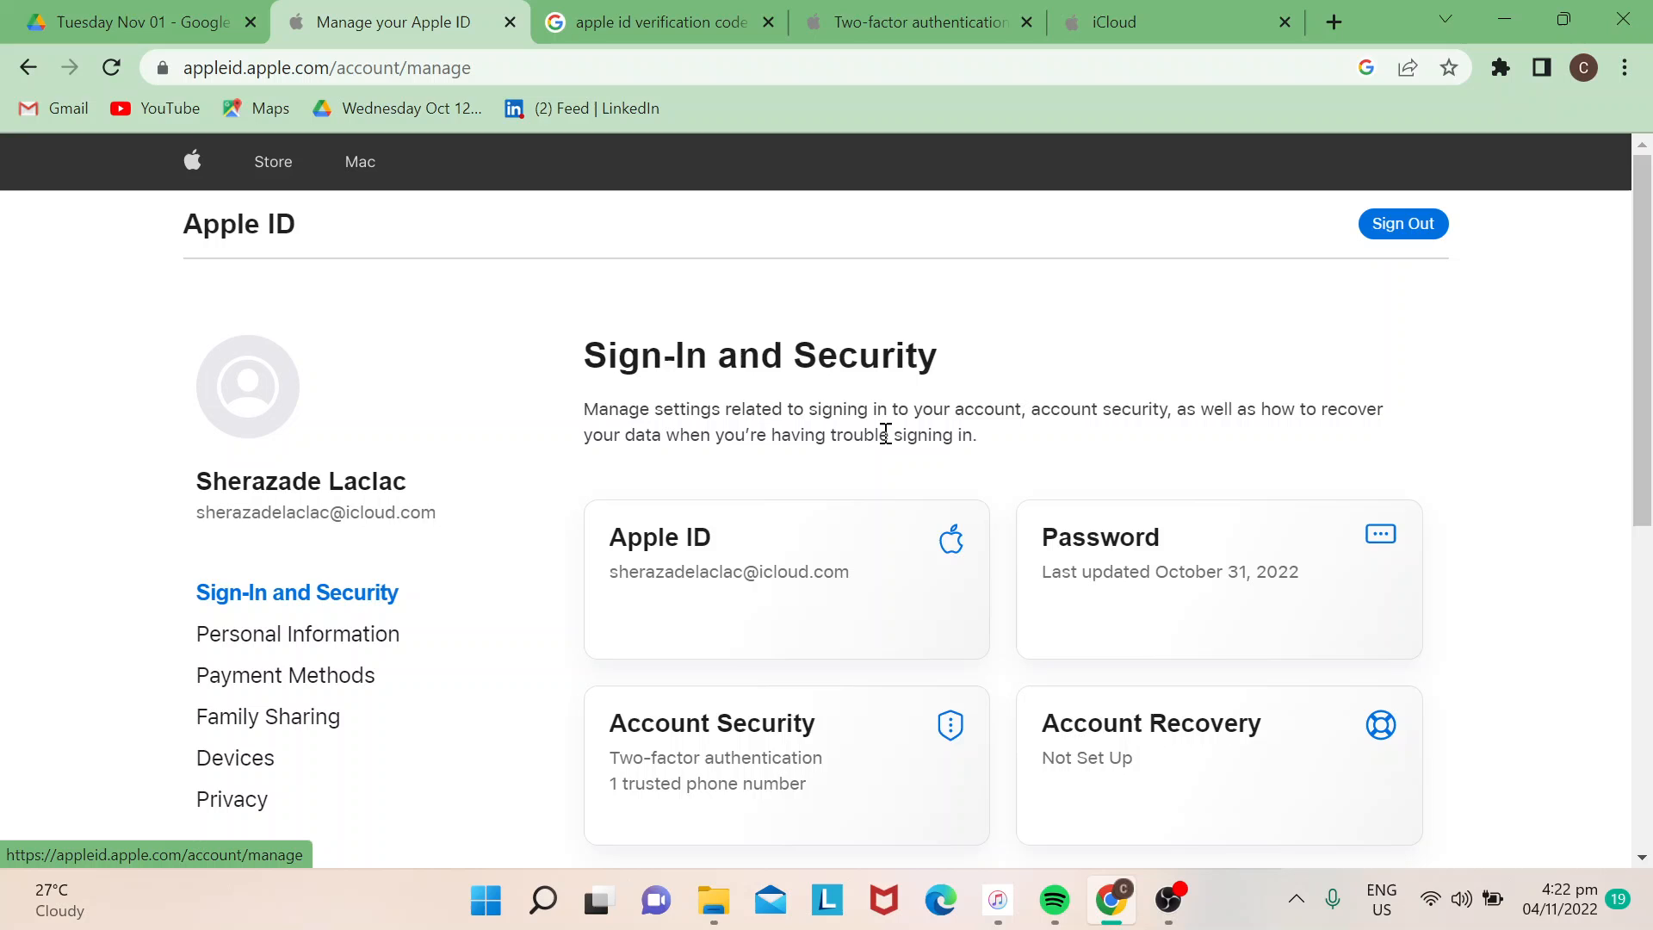
scroll(down, 3)
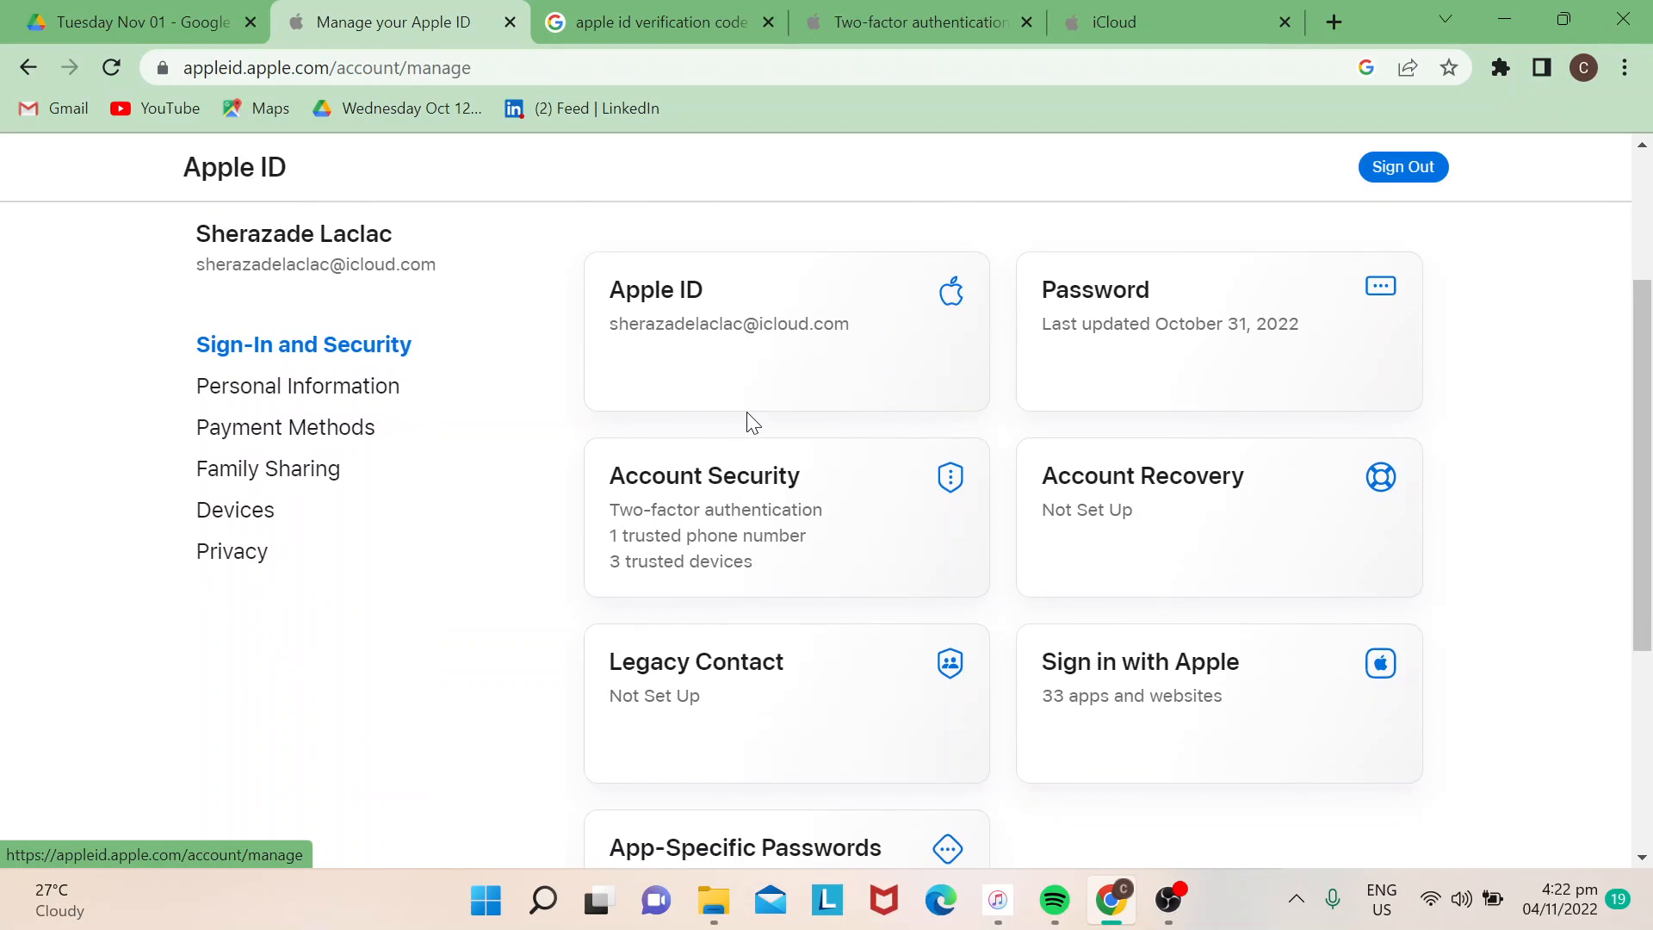
scroll(down, 3)
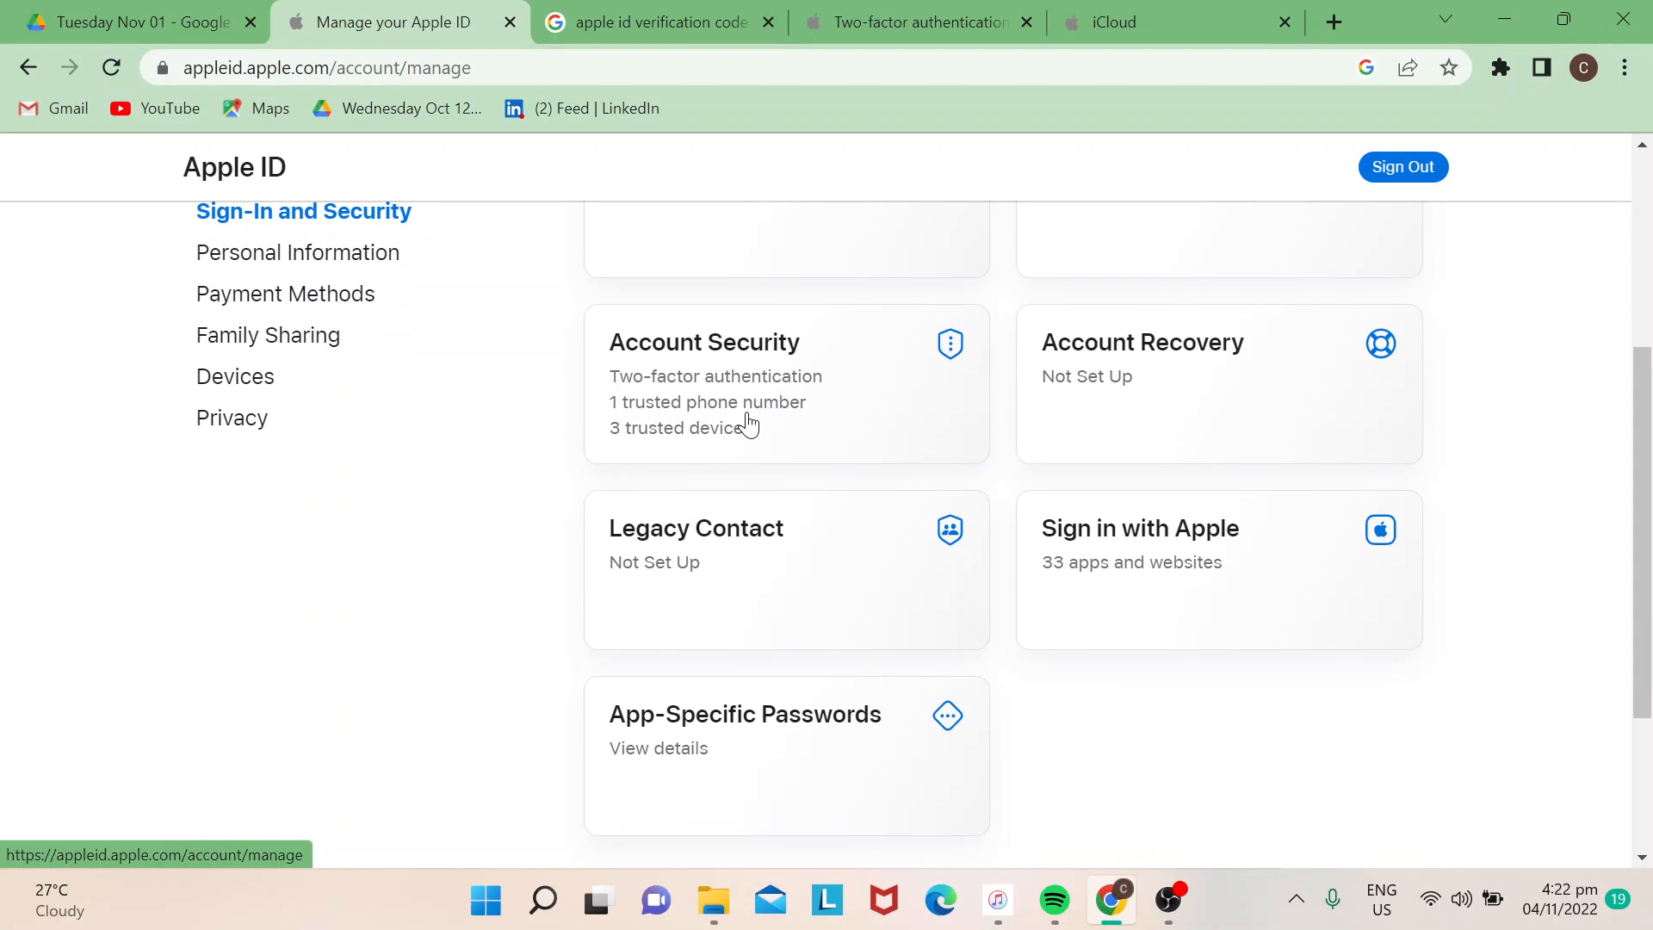
mouse_move(747, 100)
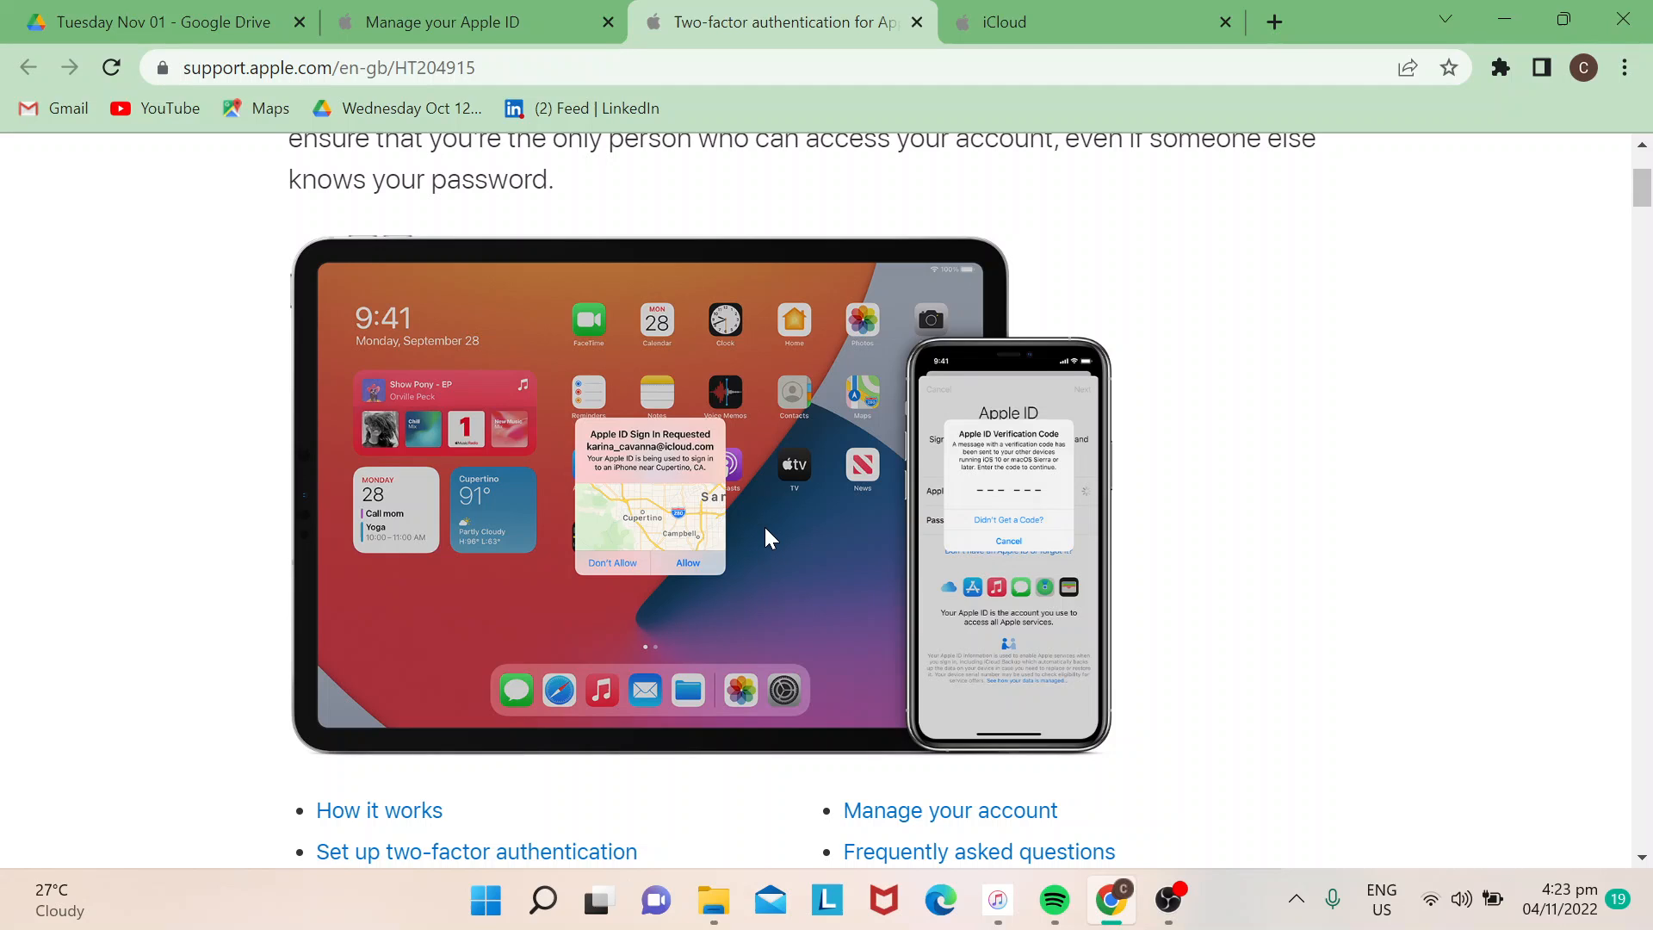
mouse_move(829, 499)
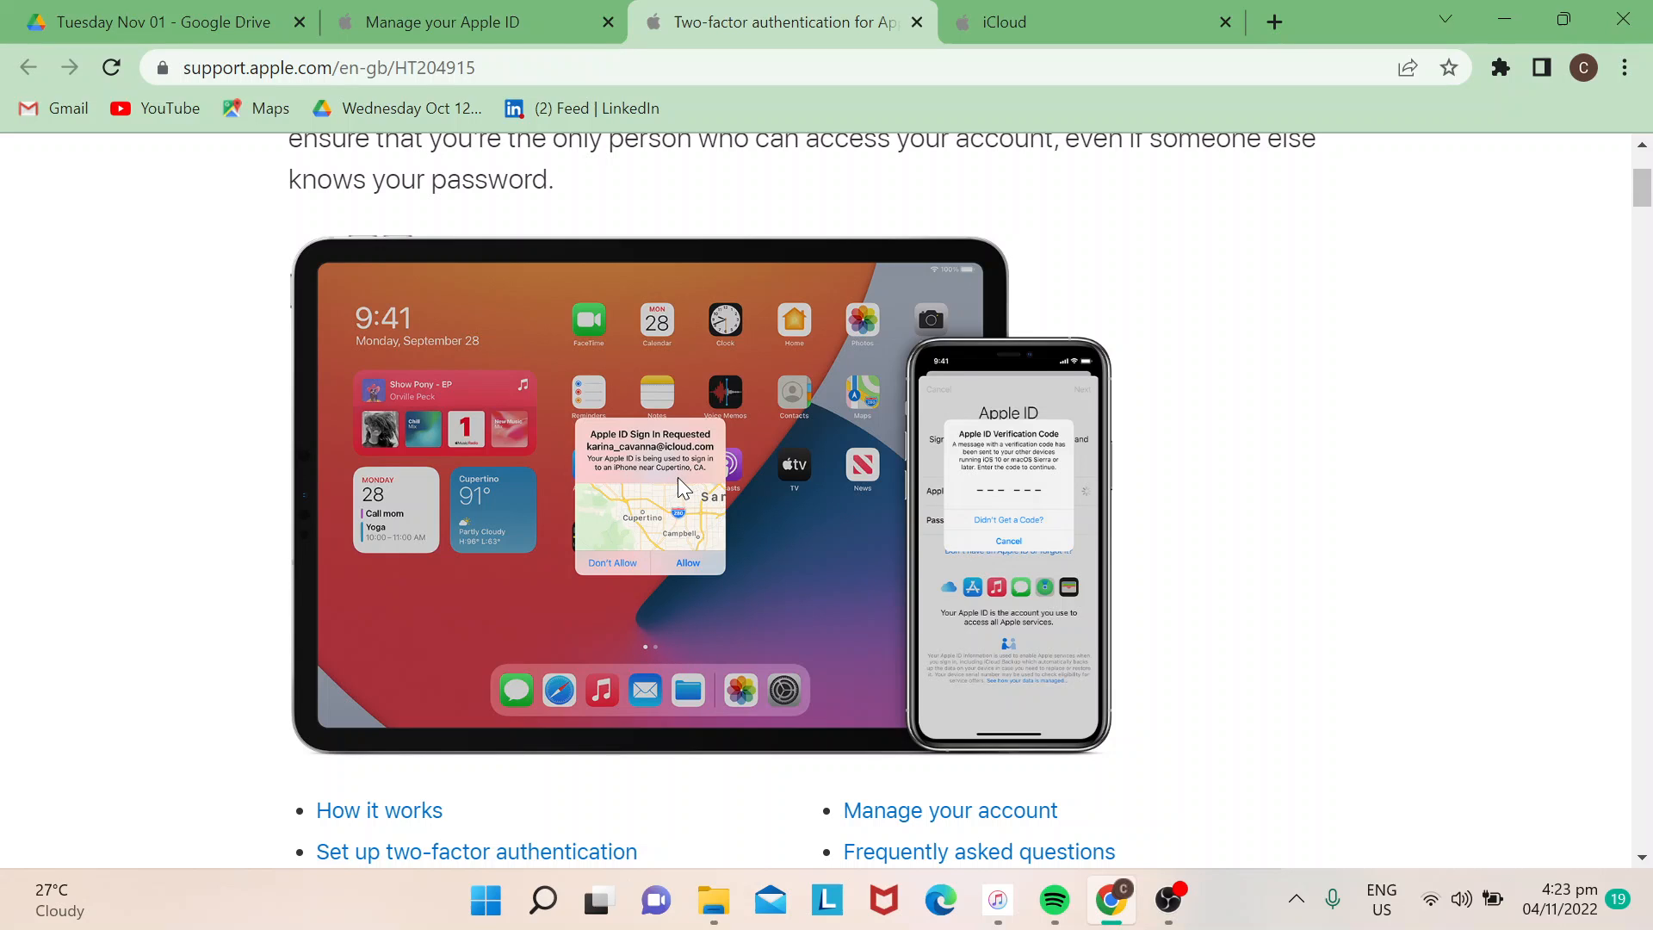
mouse_move(681, 507)
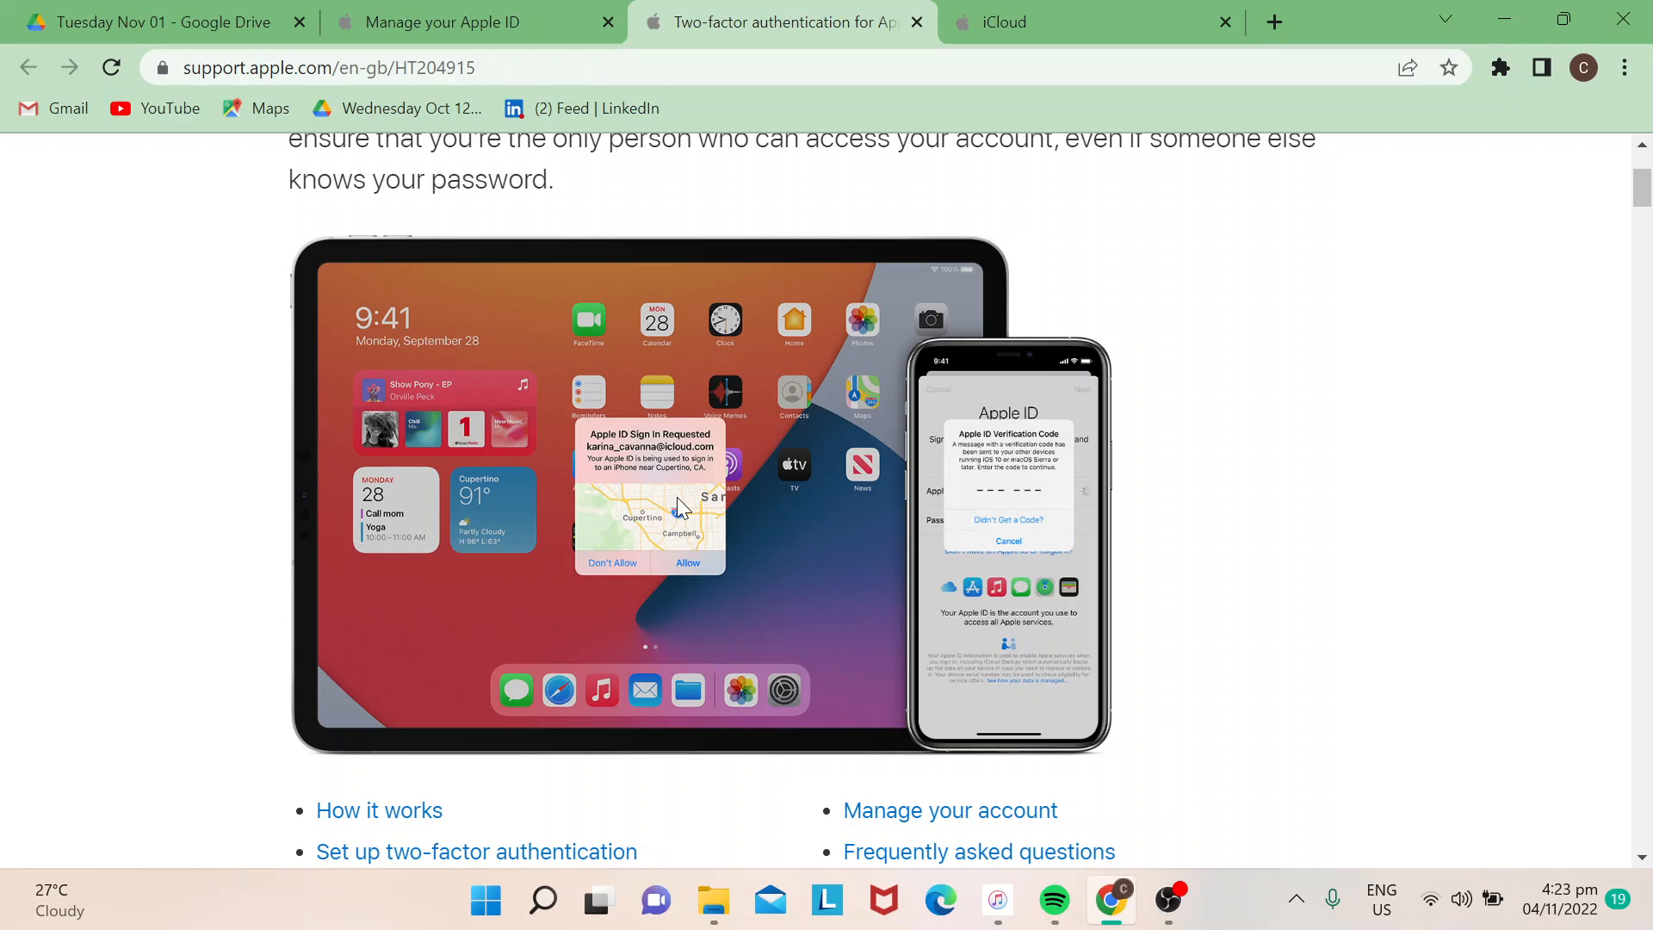
mouse_move(762, 530)
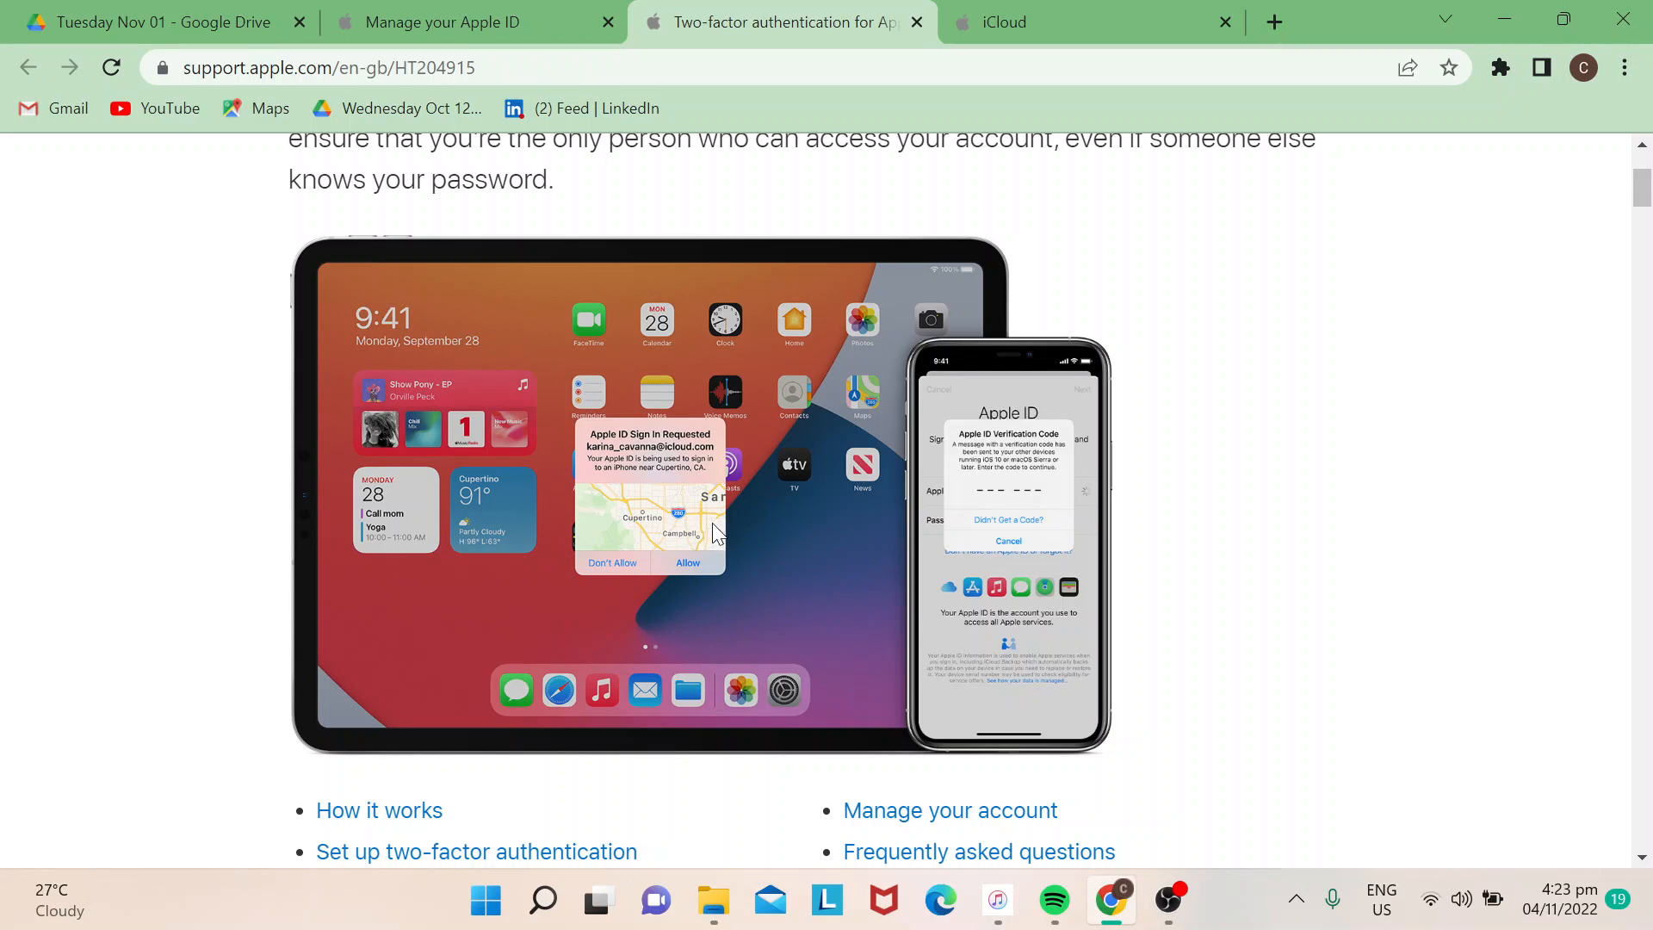
mouse_move(665, 444)
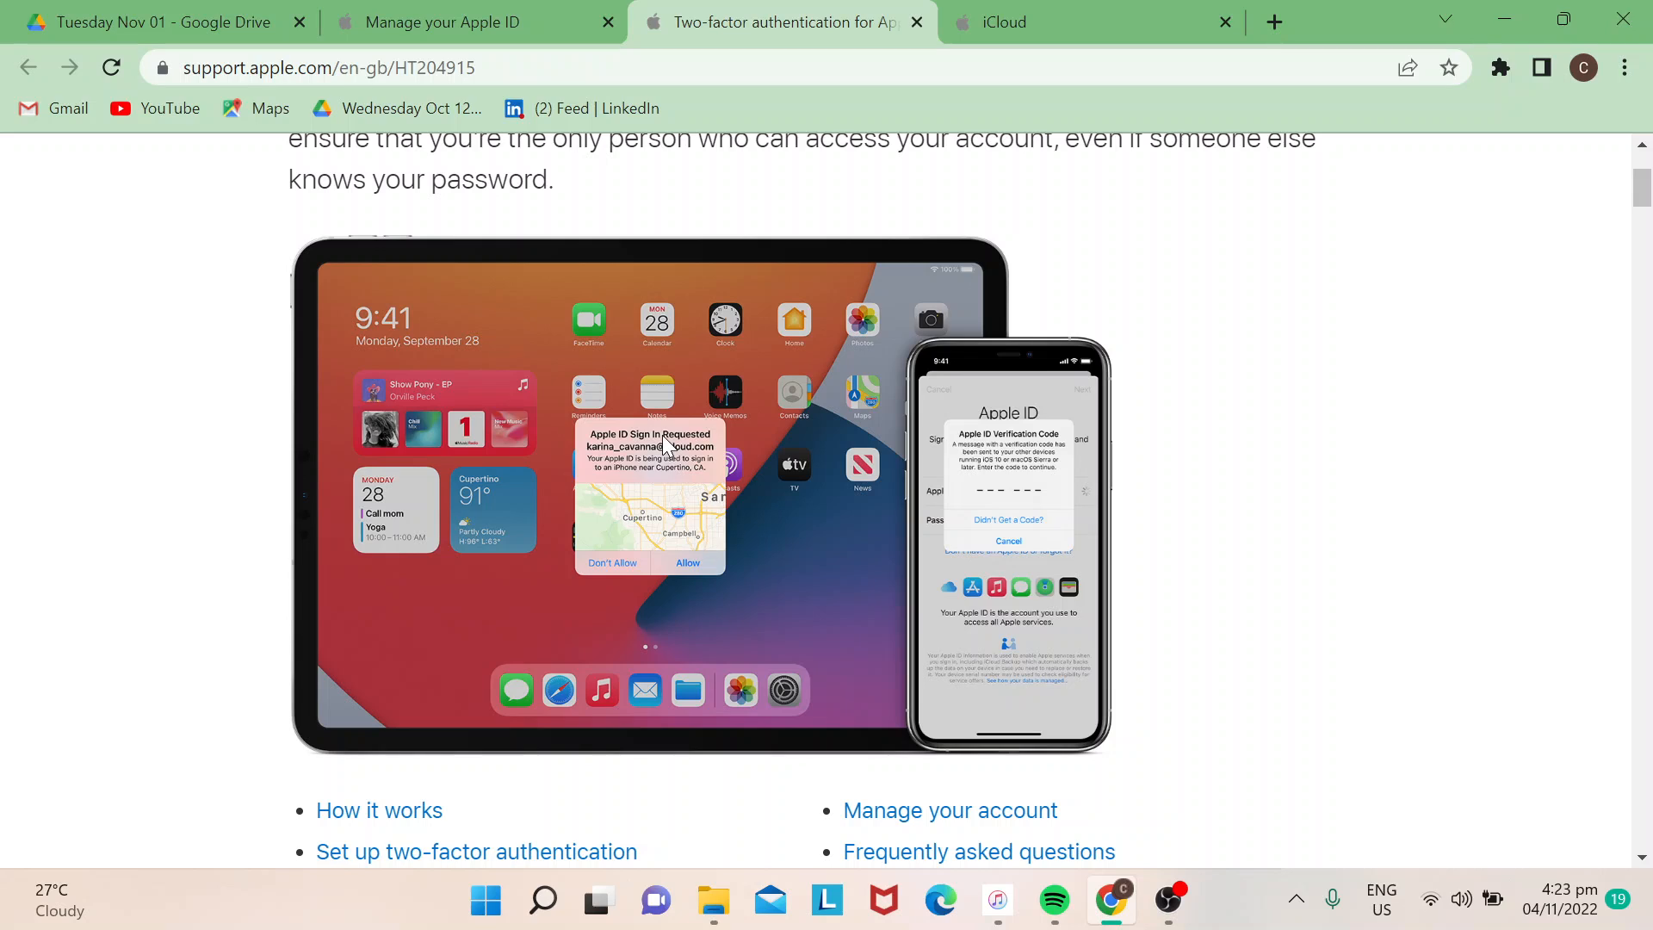
mouse_move(682, 439)
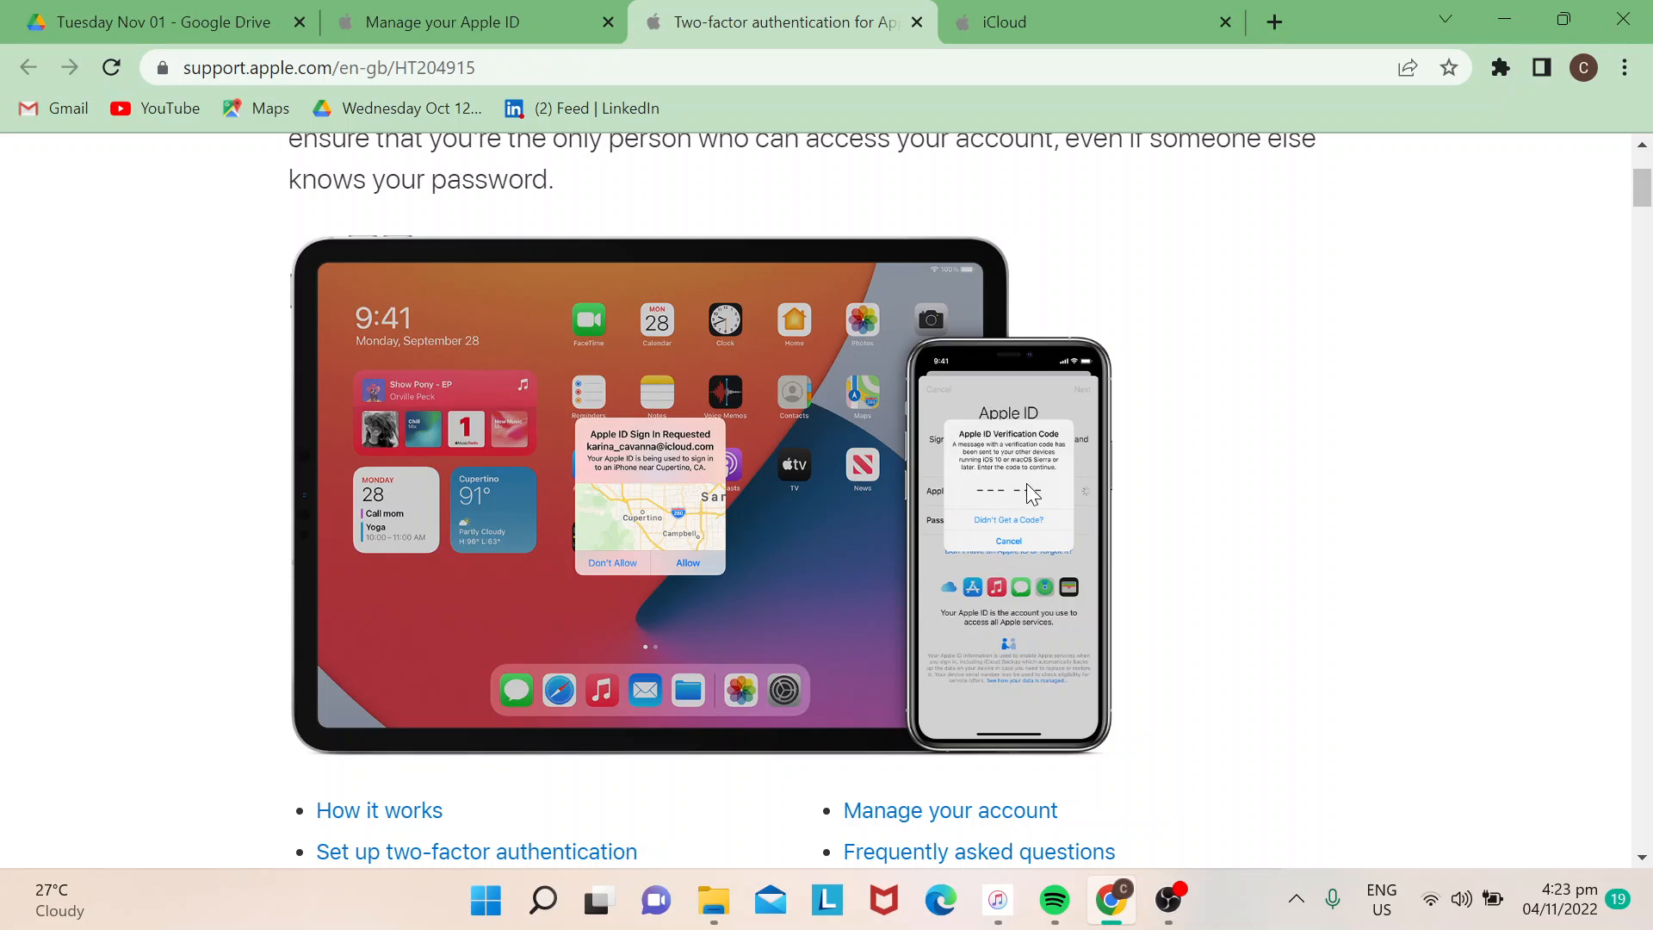
mouse_move(1038, 507)
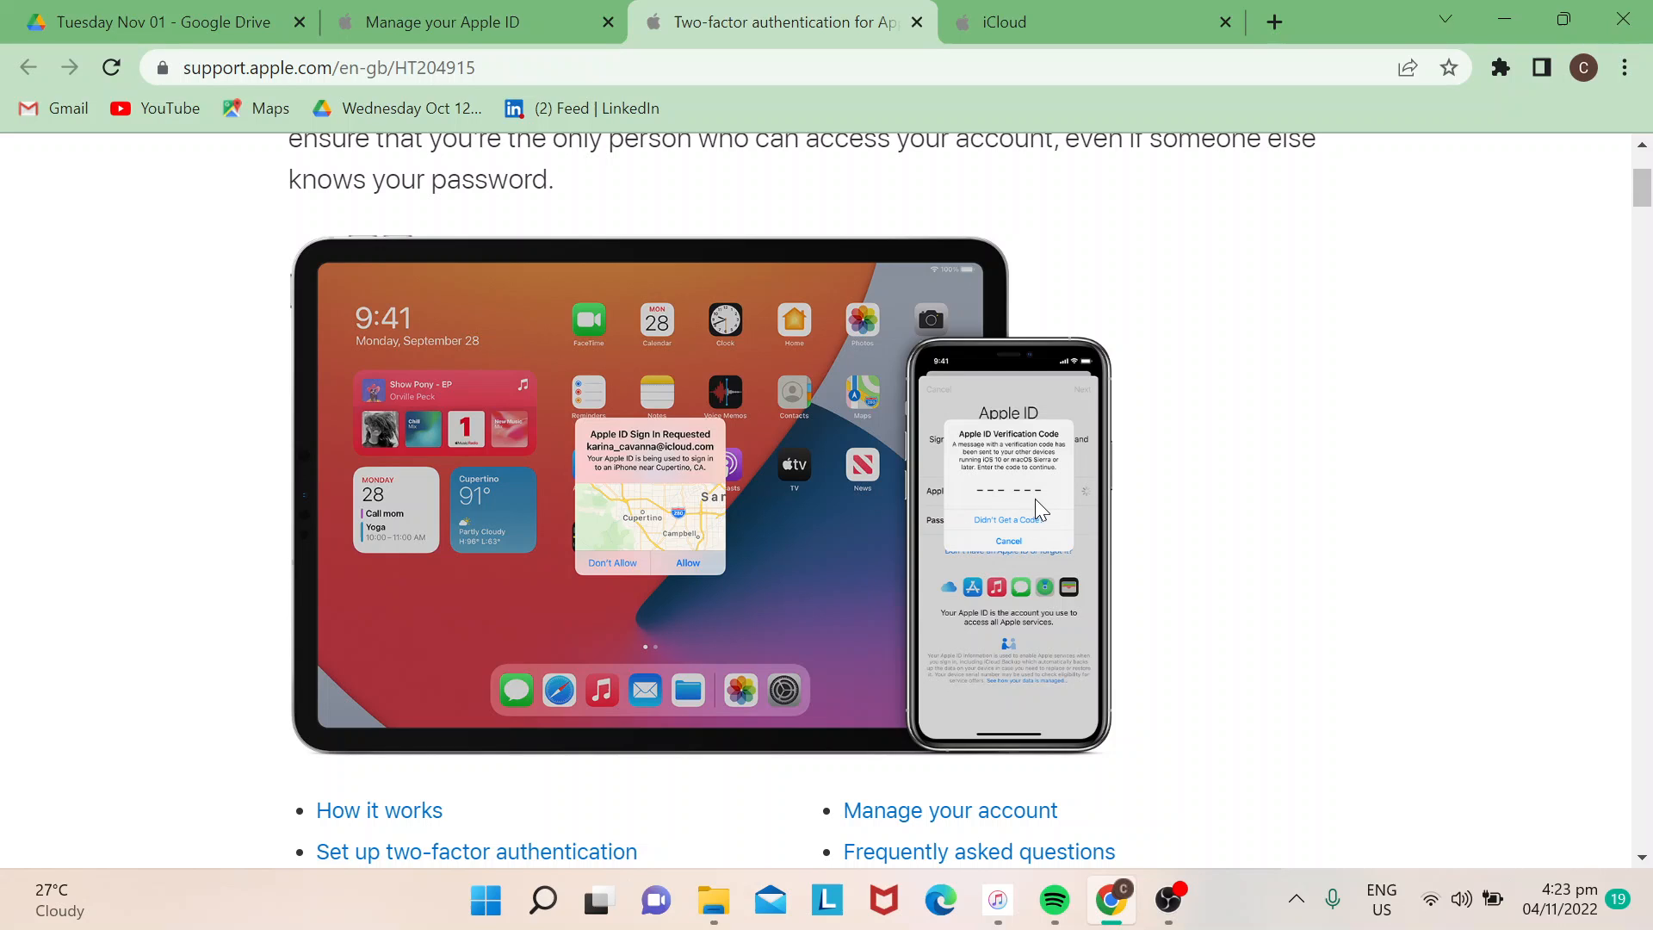
mouse_move(851, 584)
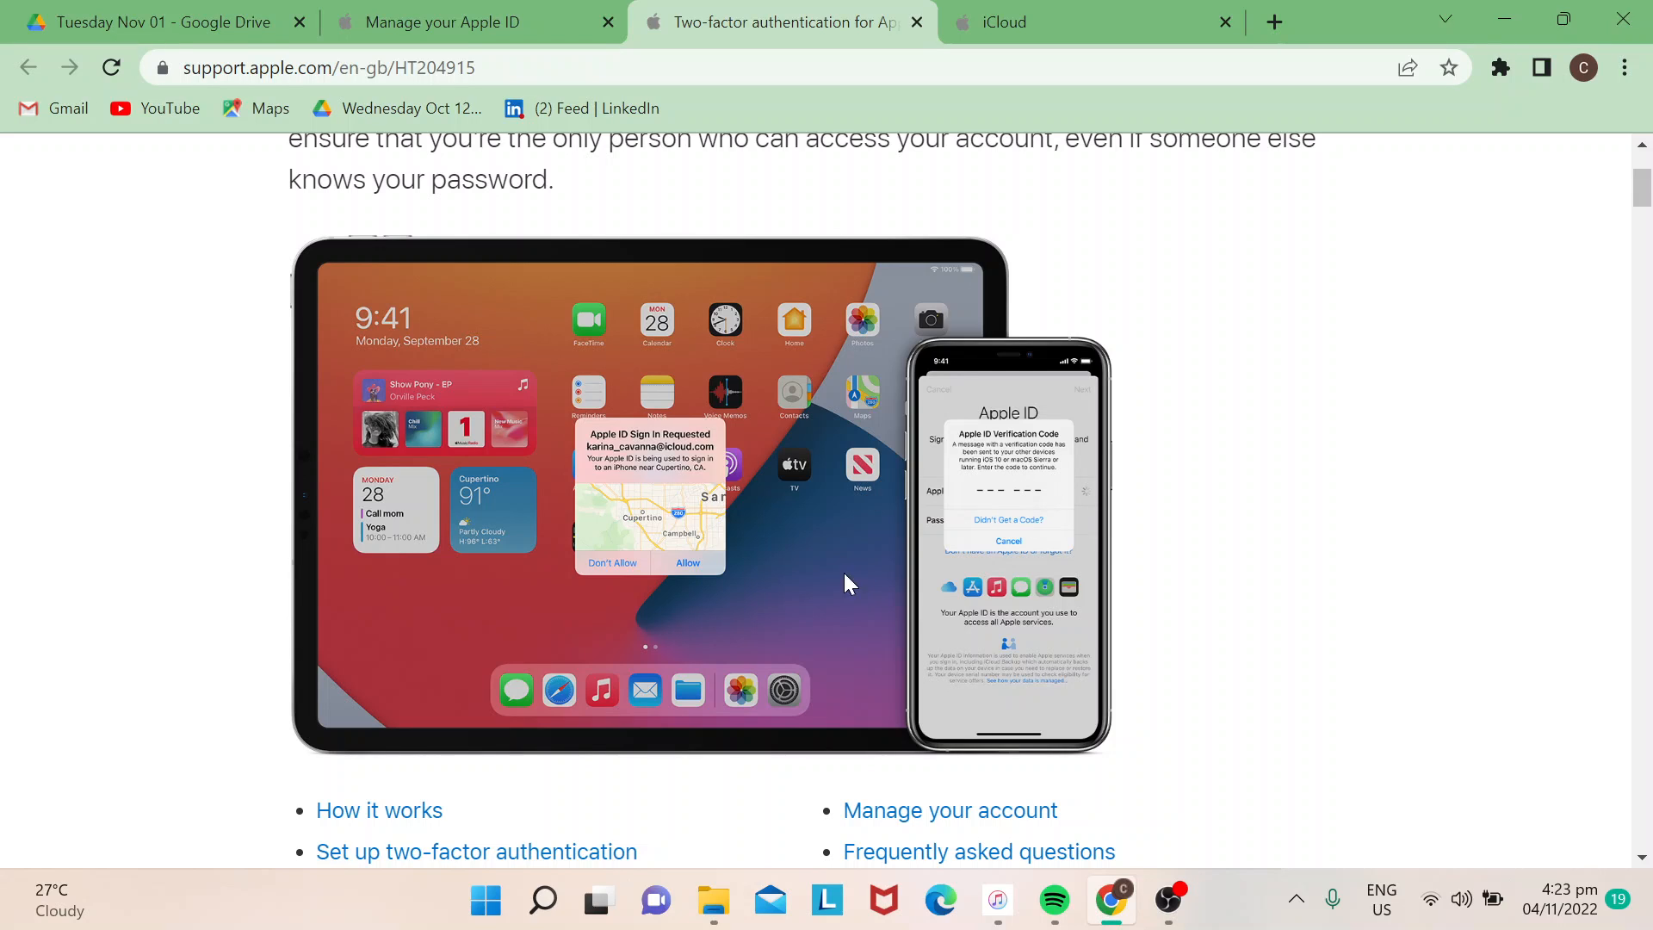
Return to the Manage your Apple ID tab showing Account Security and Account Recovery
click(467, 22)
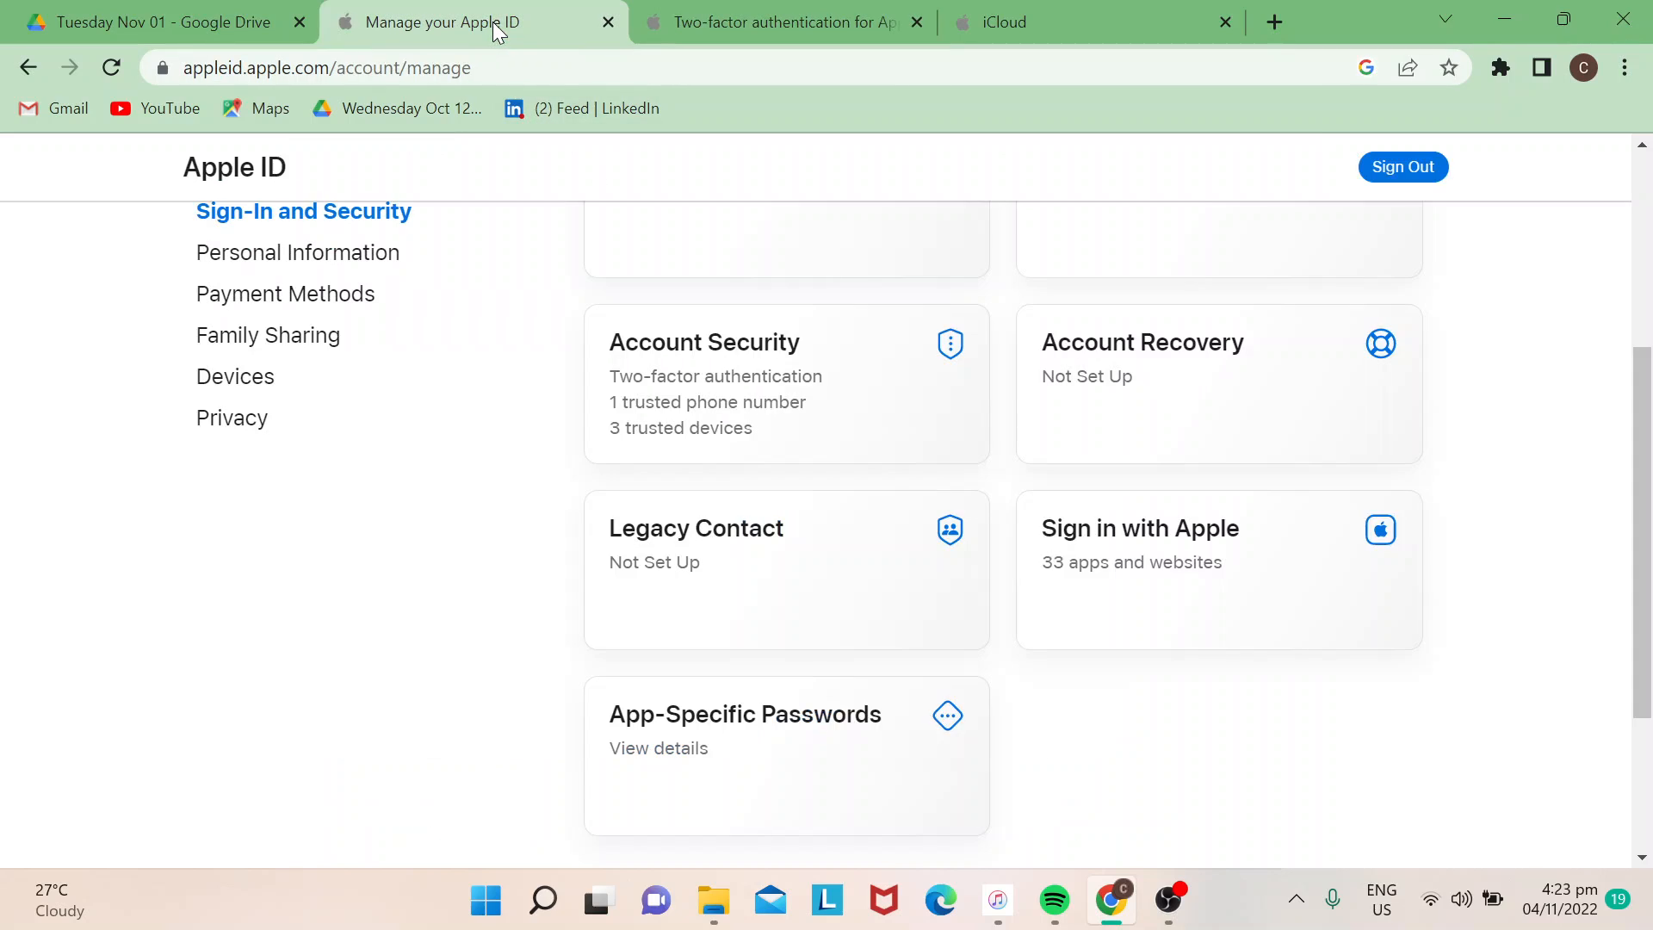
mouse_move(725, 385)
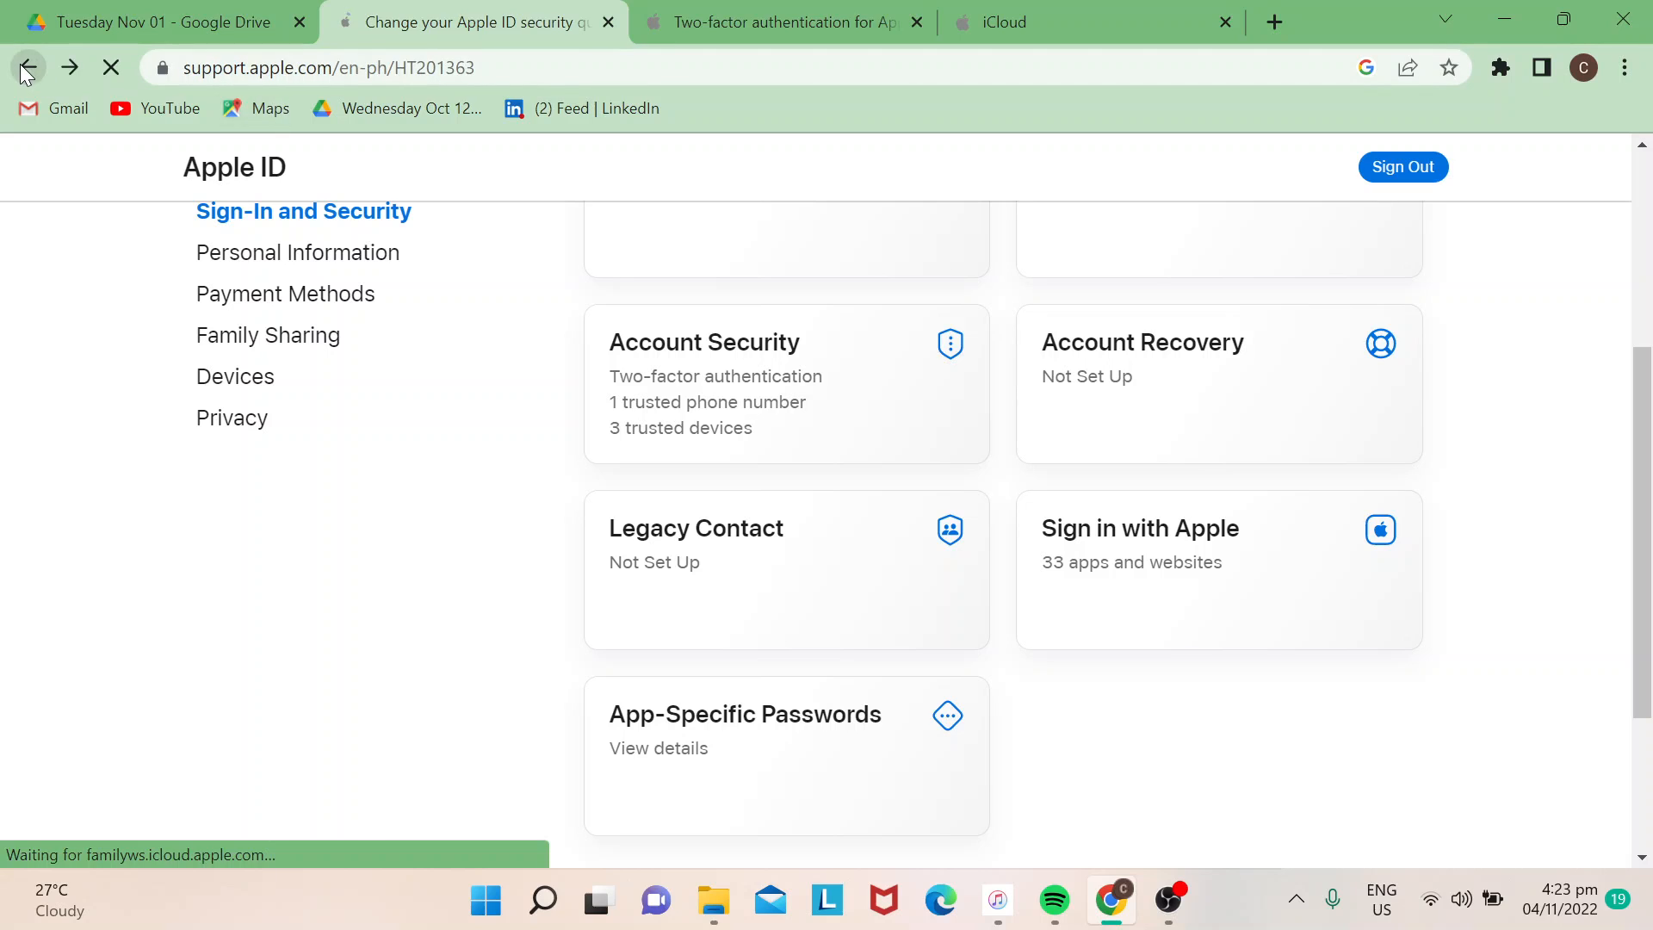
Go back to the Apple Support article's 'Change your security questions' steps
click(27, 69)
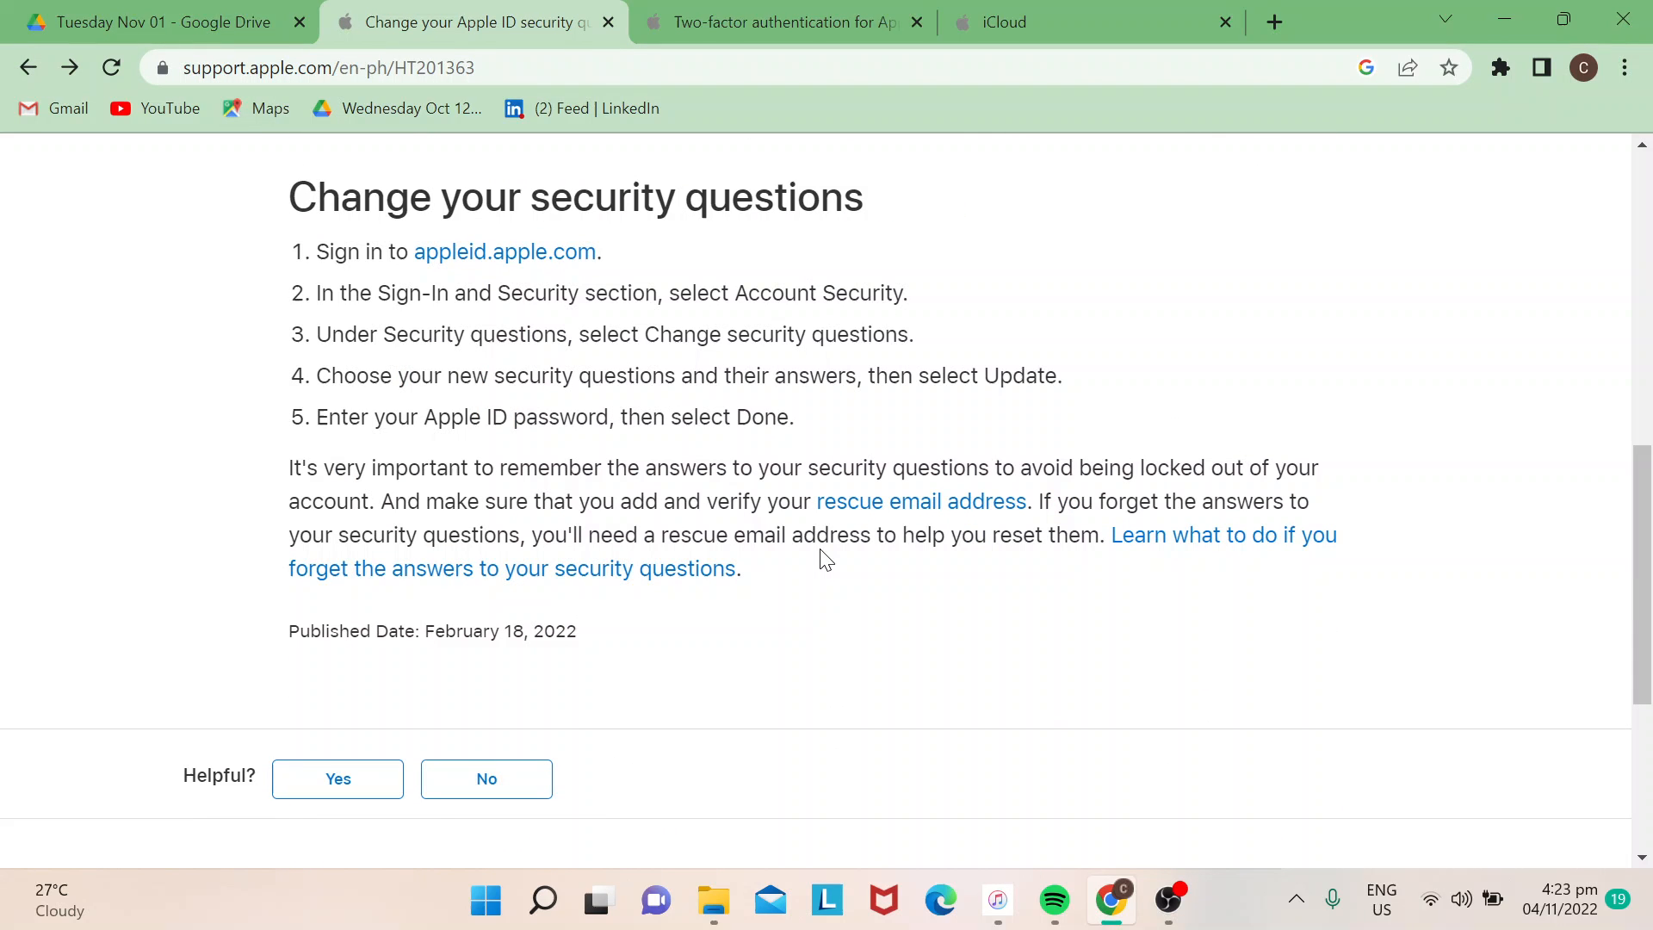
mouse_move(454, 367)
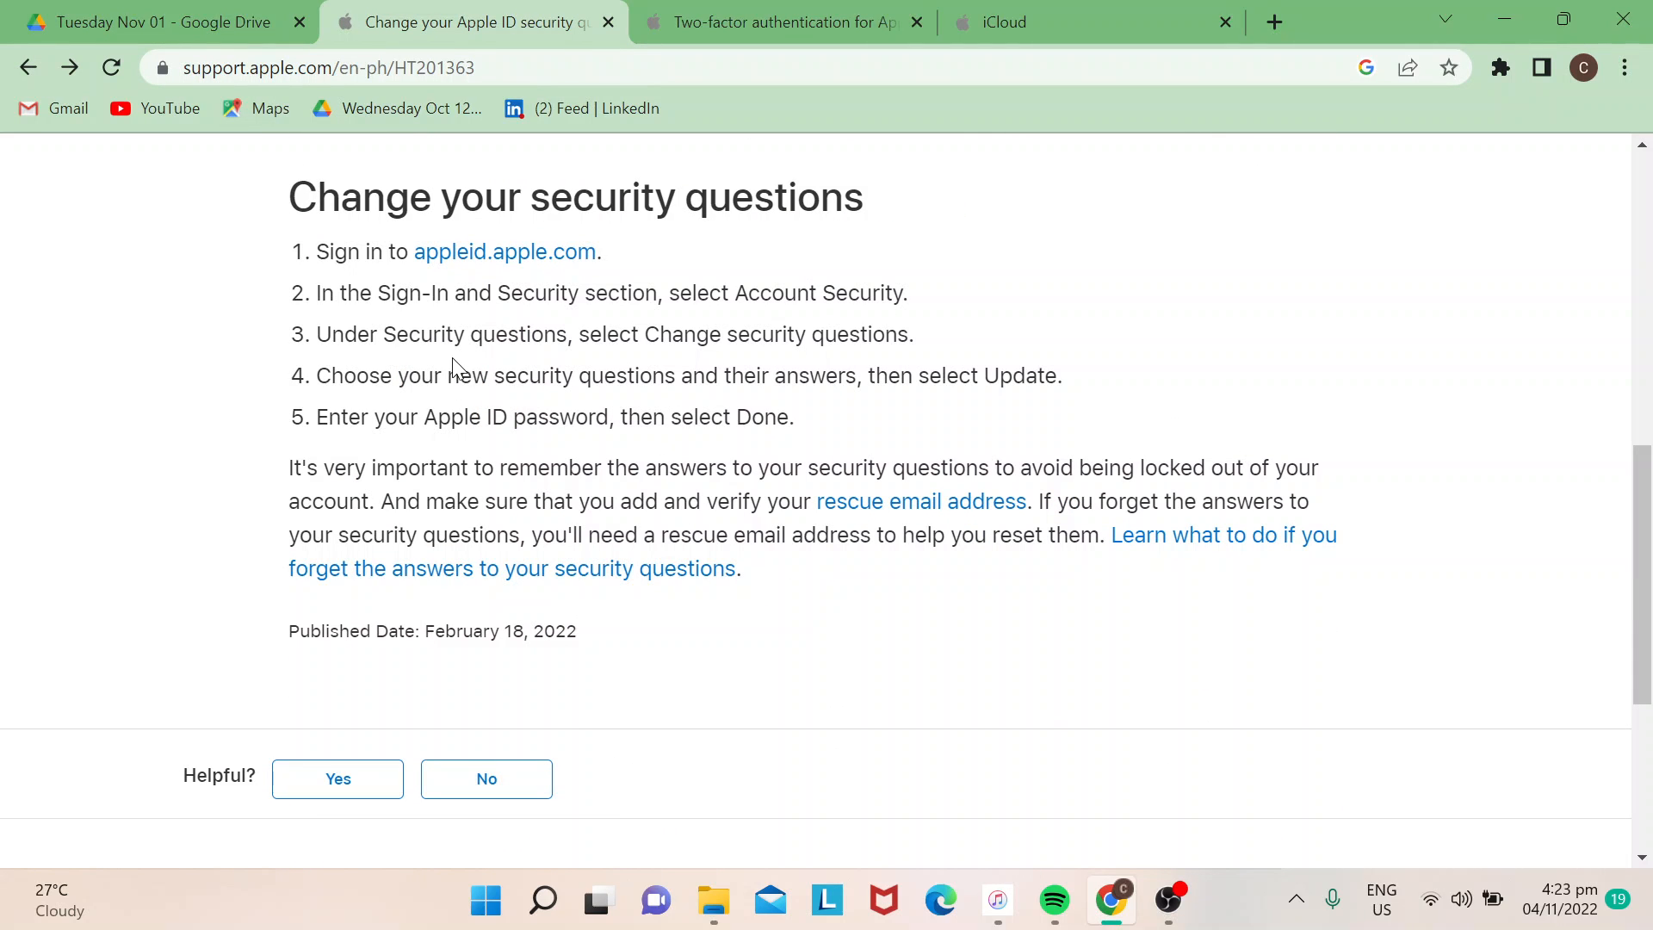
mouse_move(676, 337)
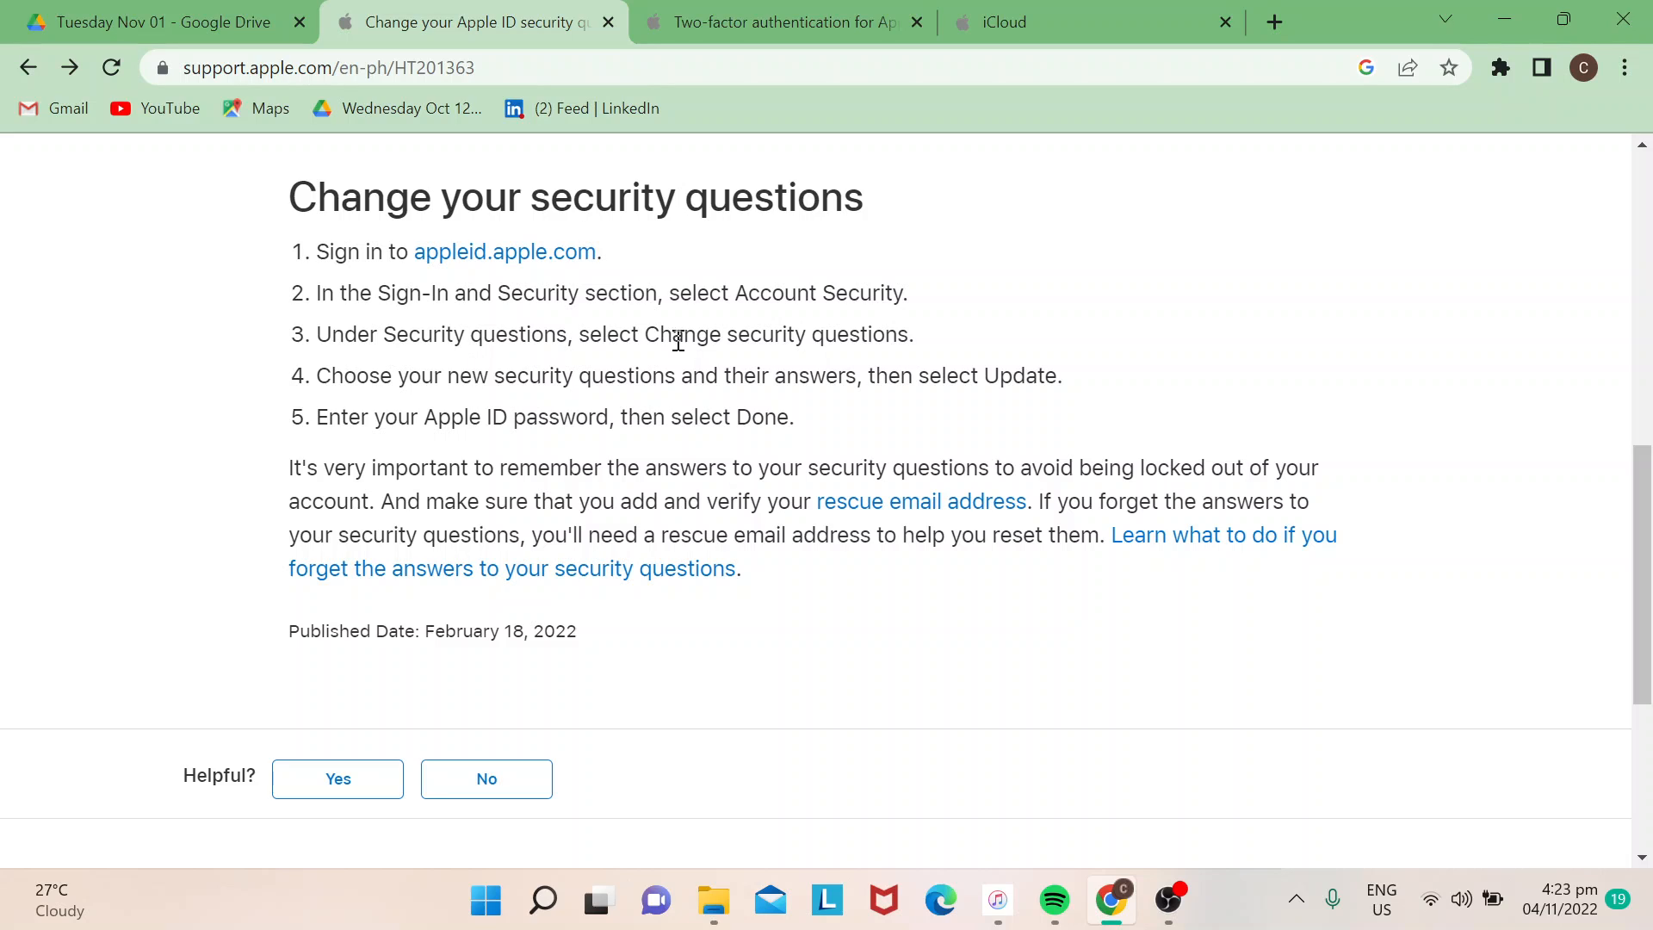
mouse_move(587, 408)
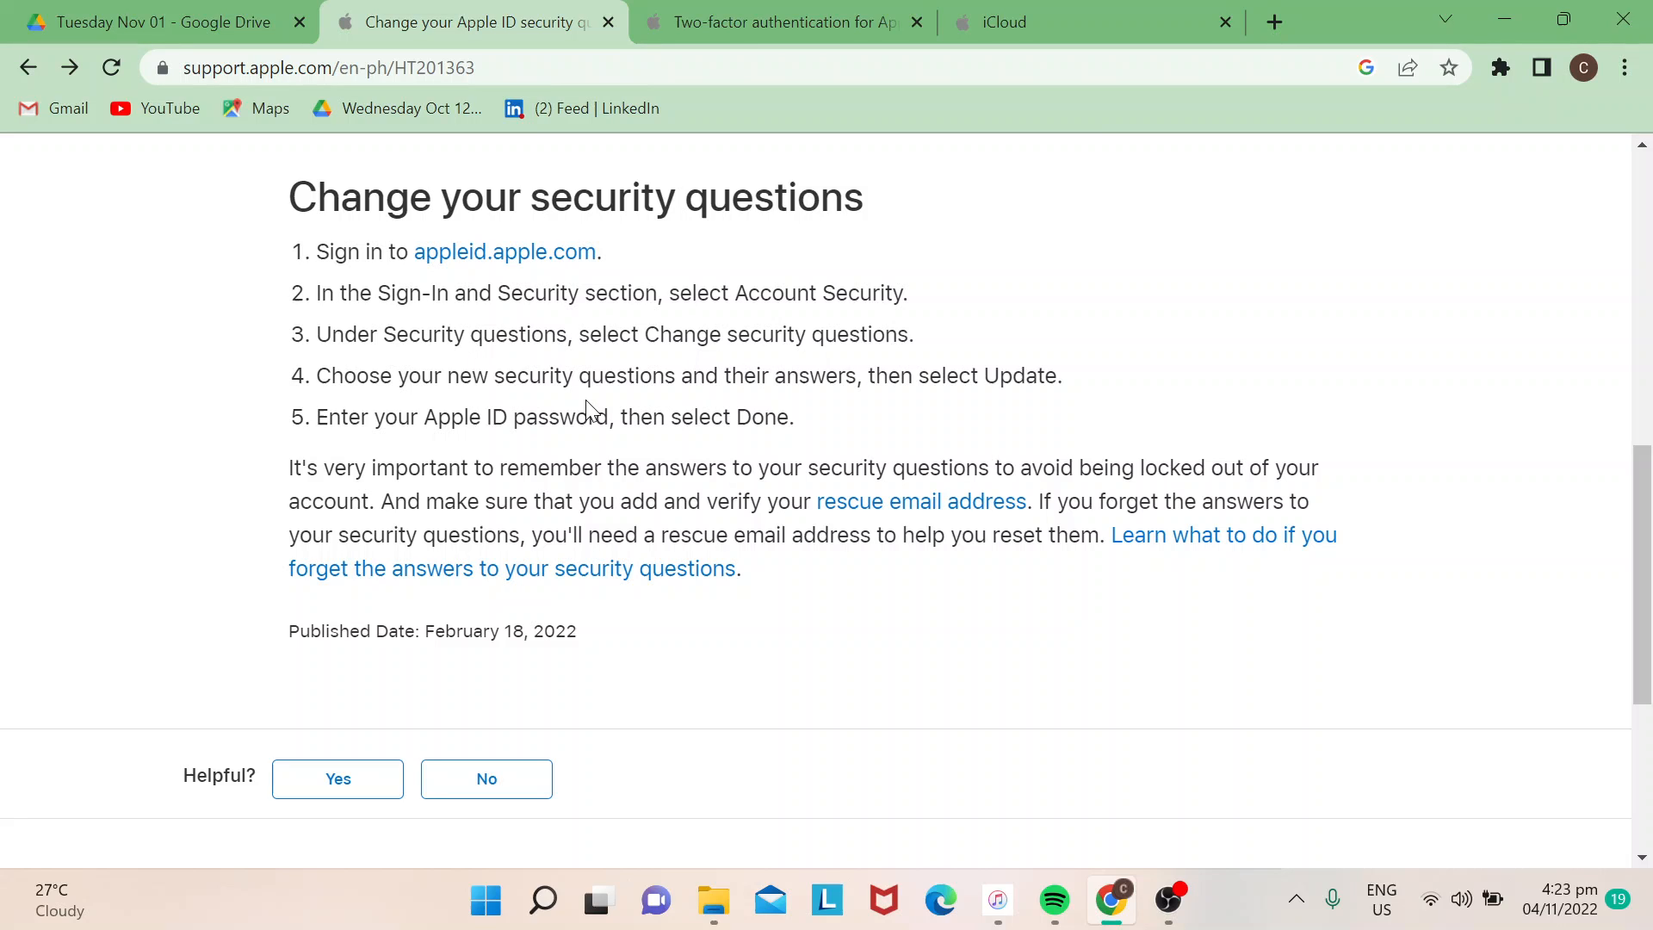
mouse_move(502, 444)
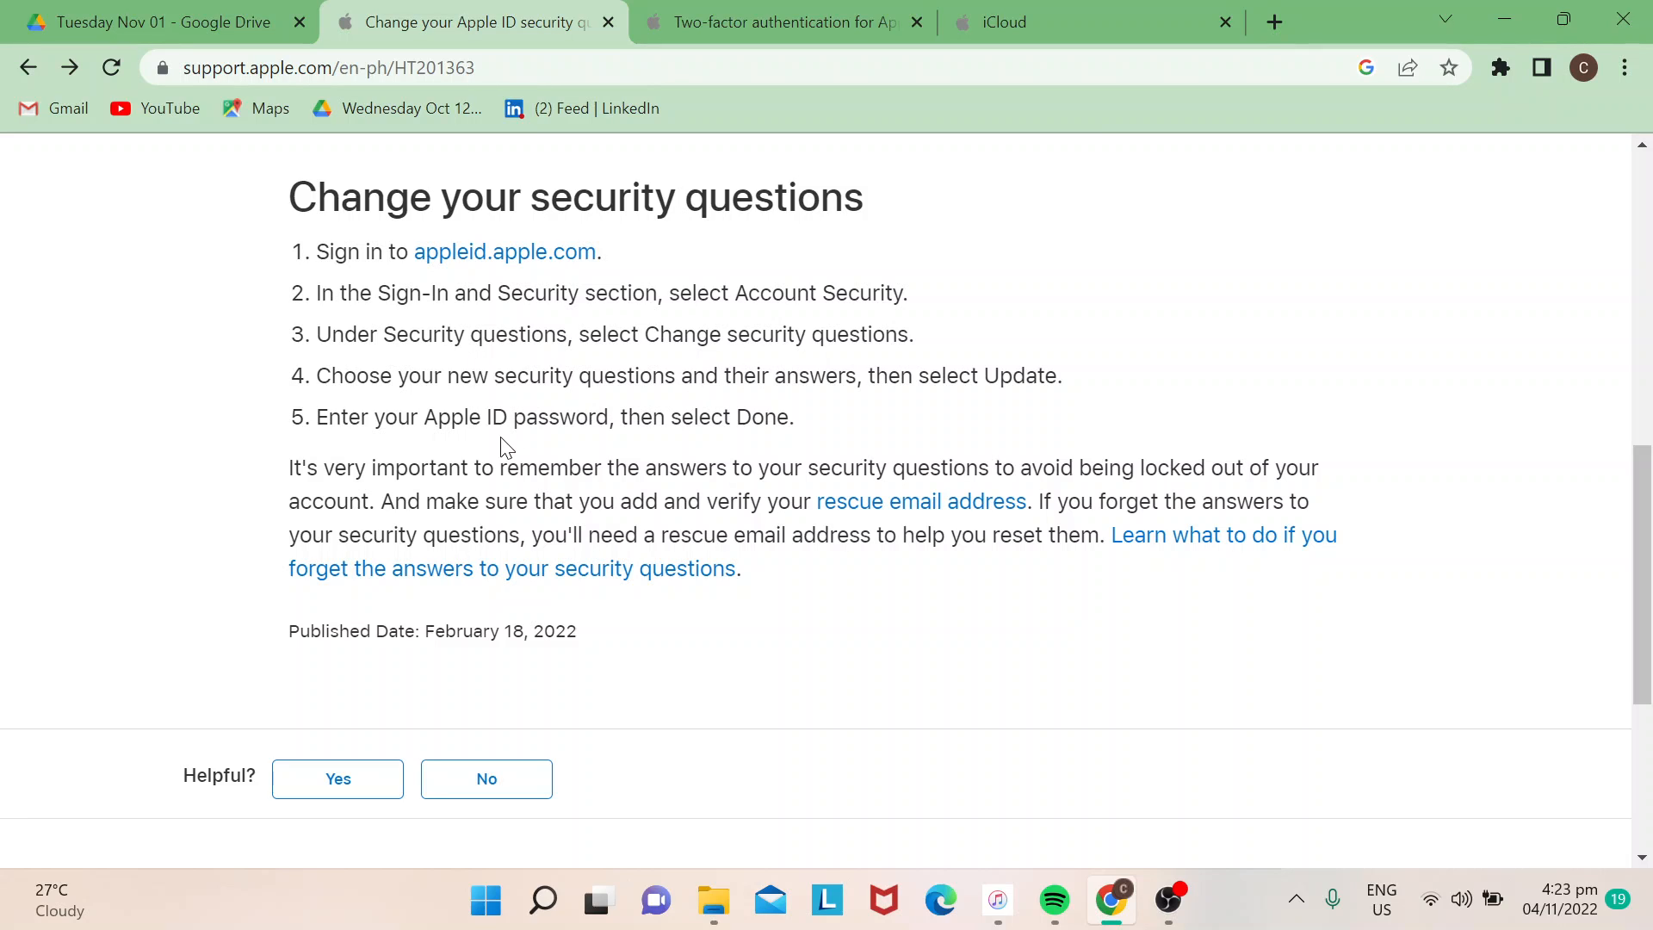
mouse_move(789, 457)
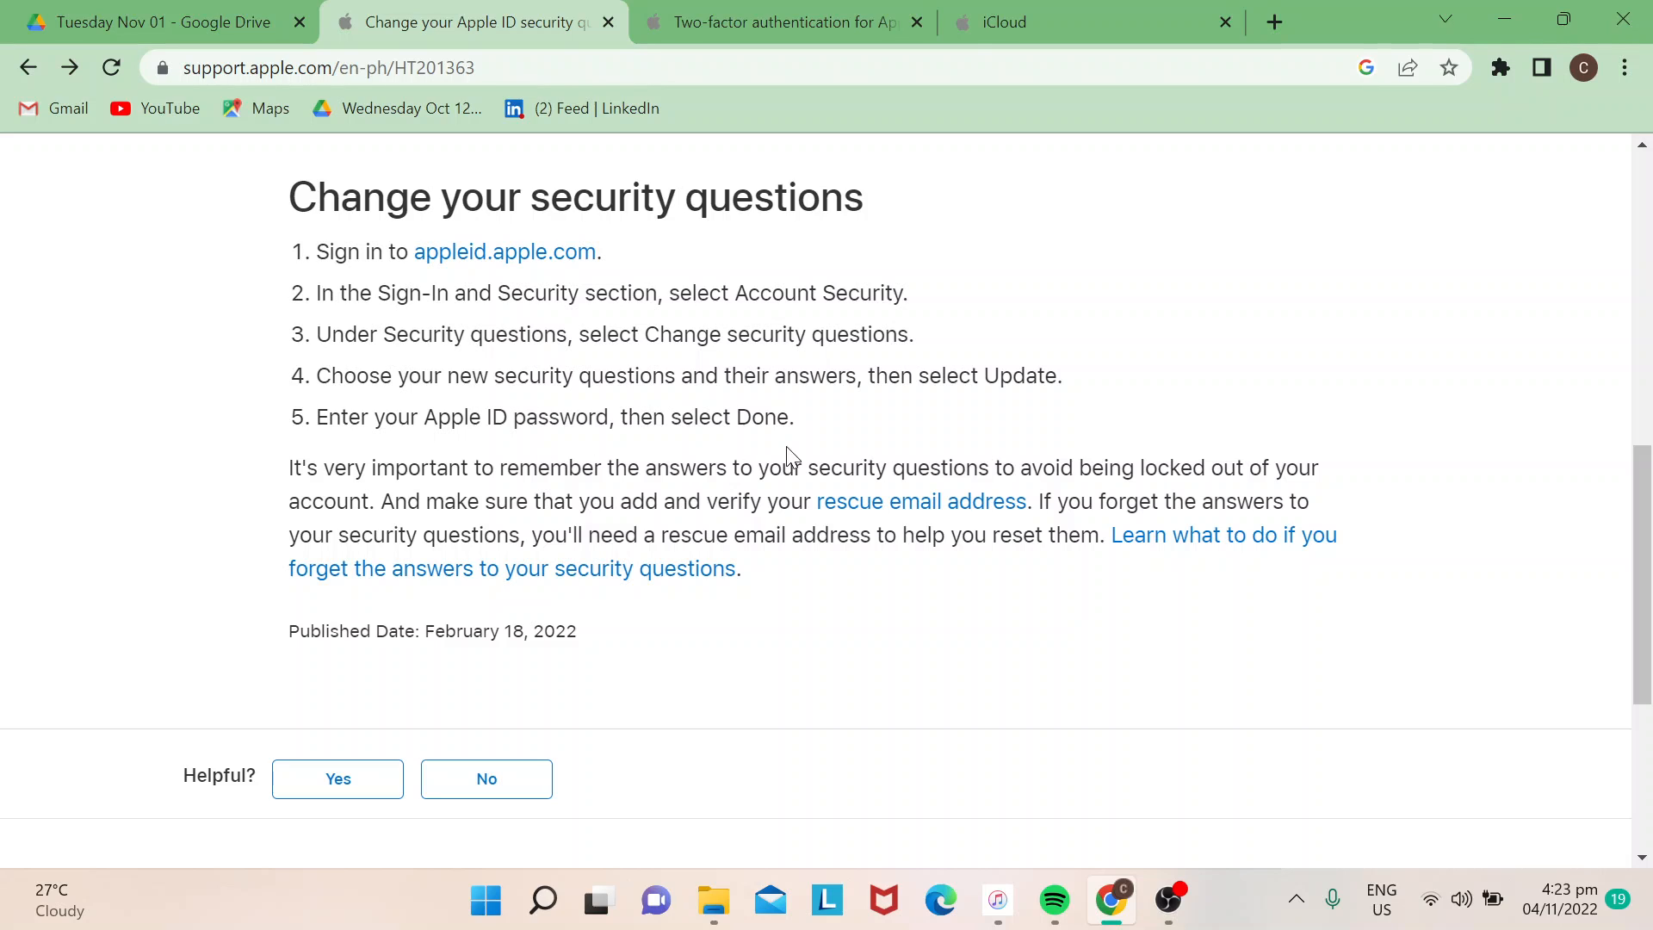